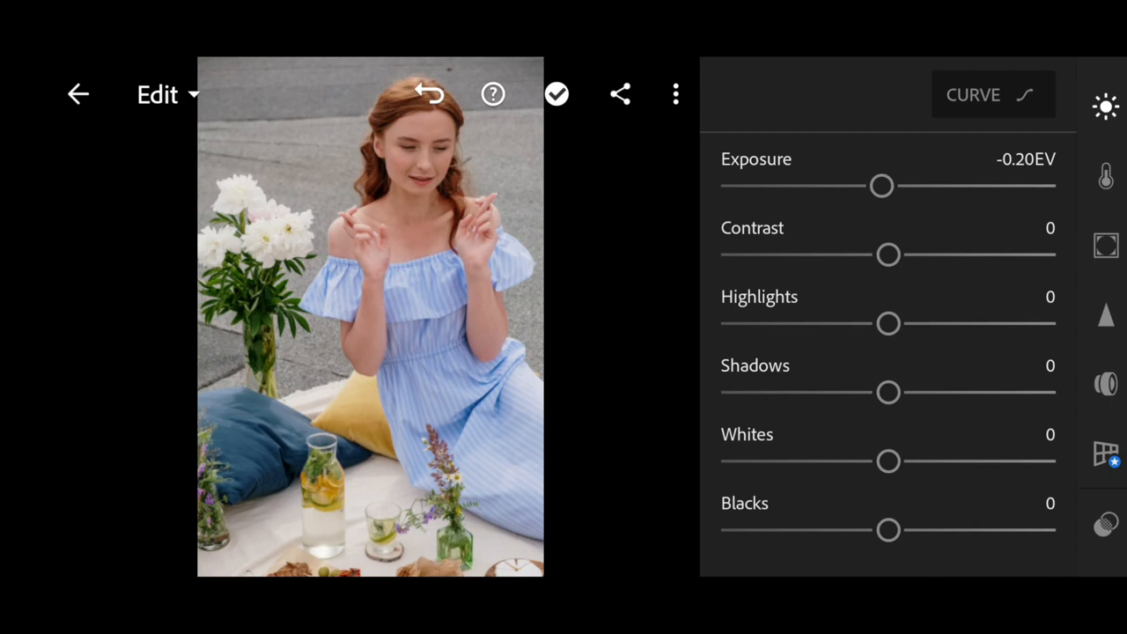
- Drop Exposure to -1.10, Highlights to -14, max Shadows at 100, and raise Blacks
left_click_drag(882, 186, 851, 185)
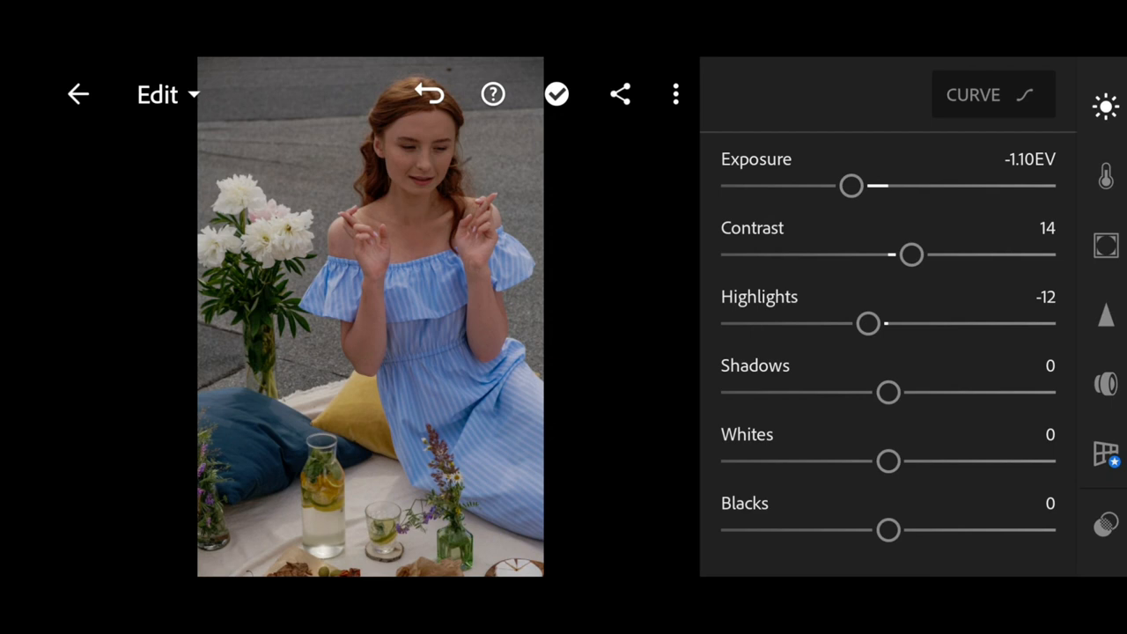
left_click_drag(888, 391, 952, 392)
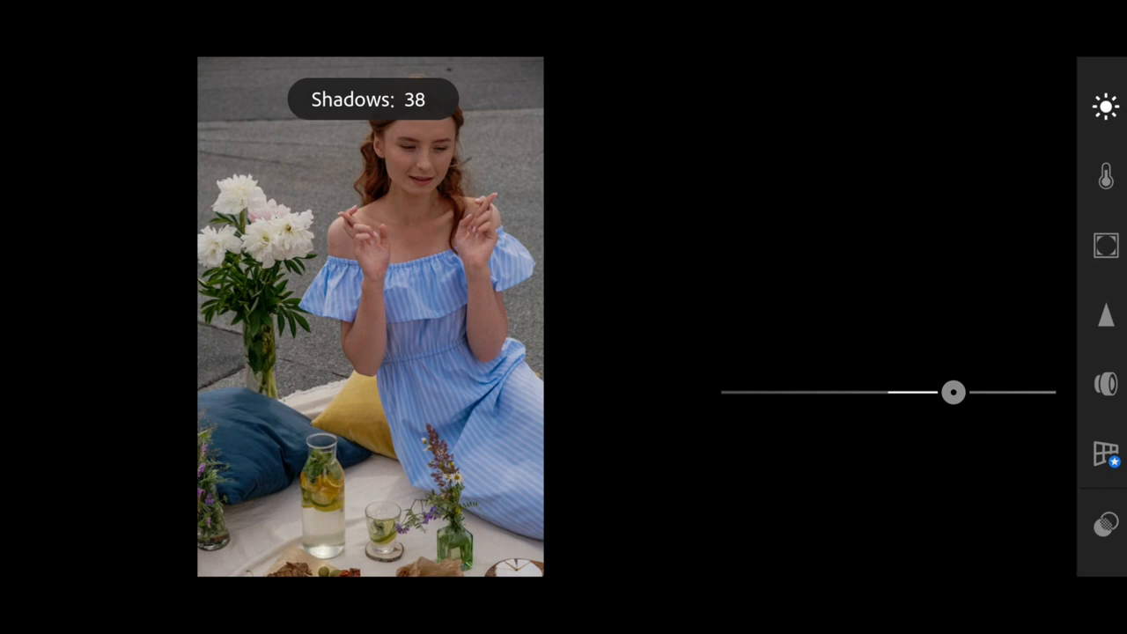
left_click_drag(952, 393, 1030, 393)
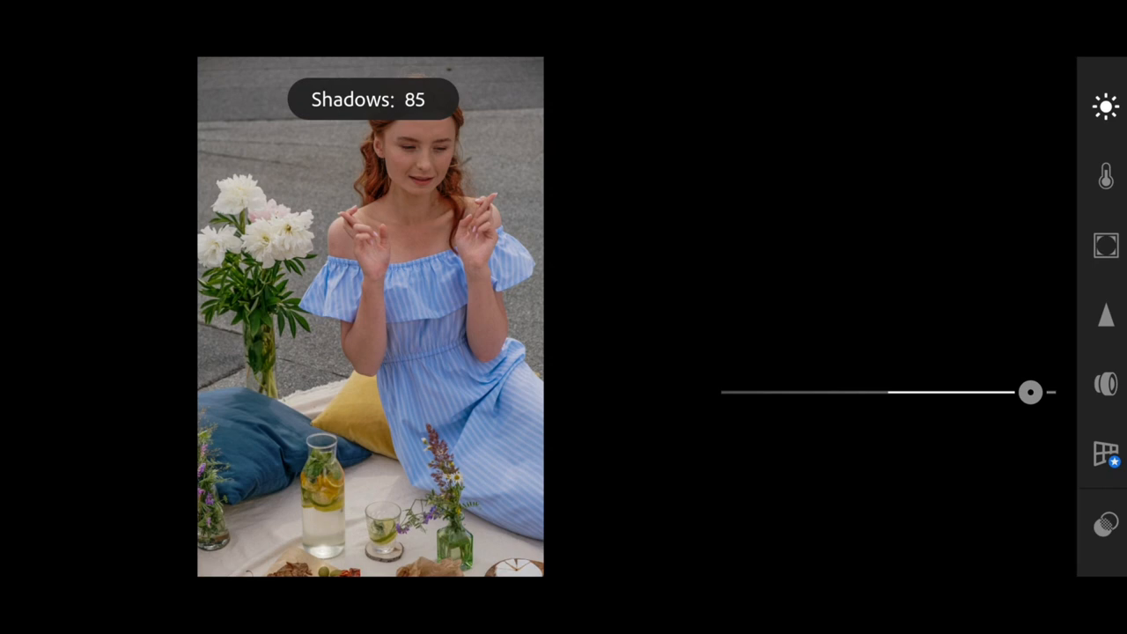
left_click_drag(1030, 393, 1055, 392)
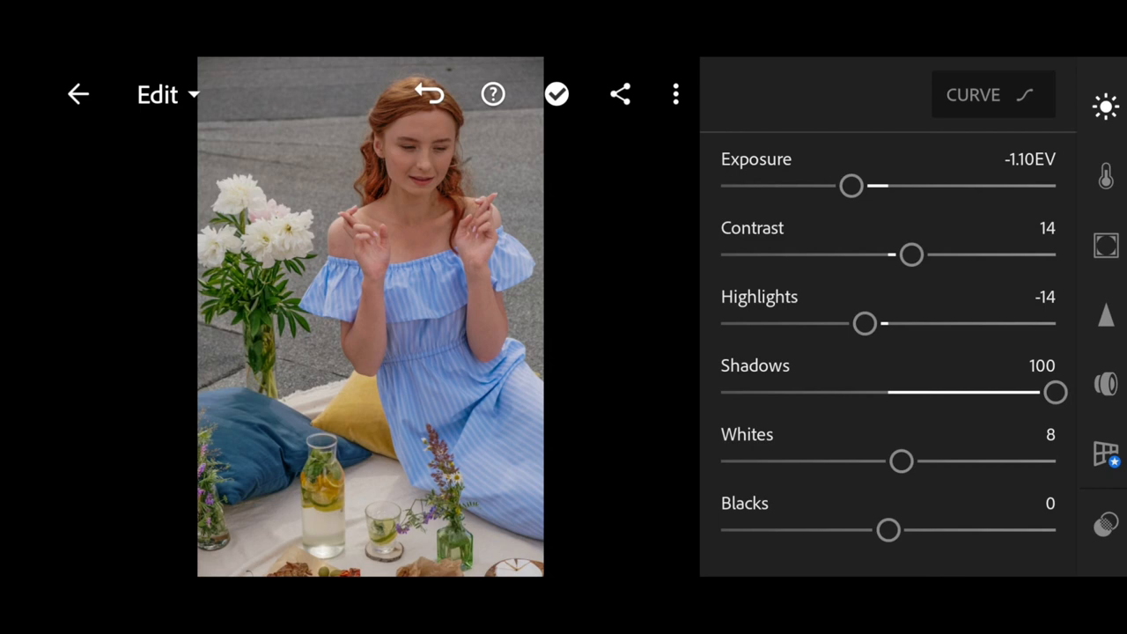
left_click_drag(887, 529, 935, 529)
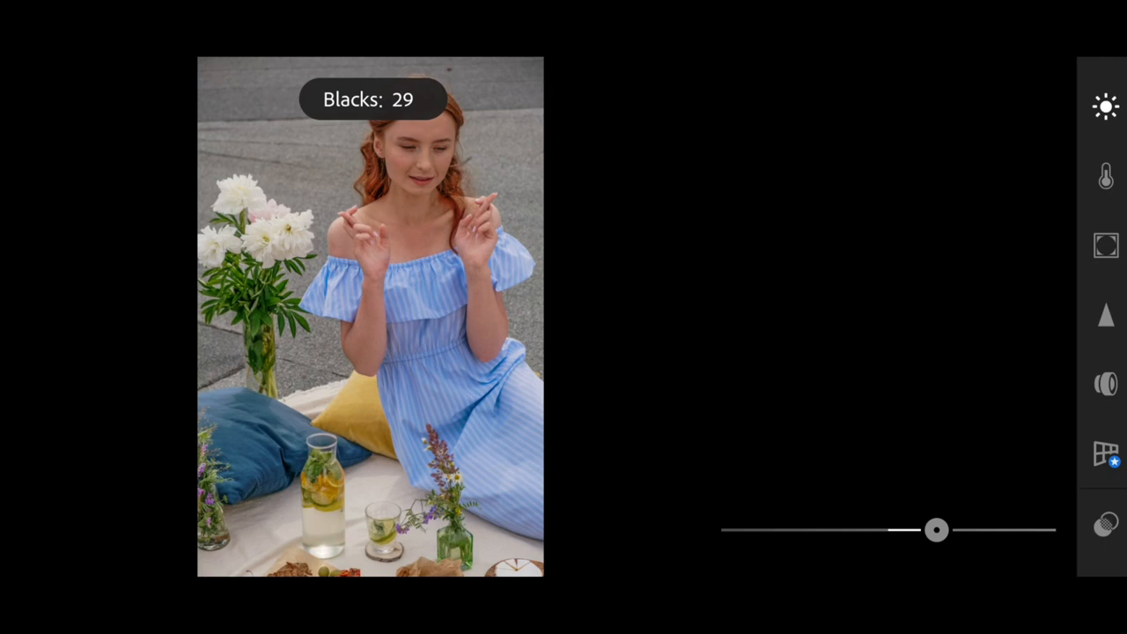
left_click_drag(935, 529, 998, 529)
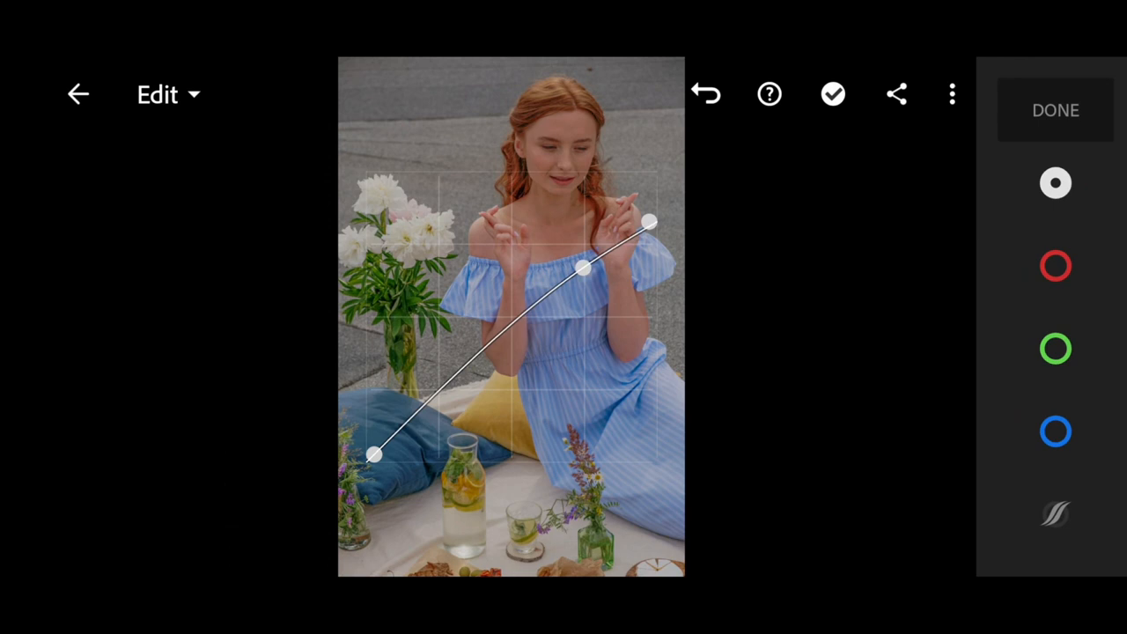
- Brighten the midtones and add a shadow point on the master RGB tone curve
left_click_drag(581, 268, 607, 238)
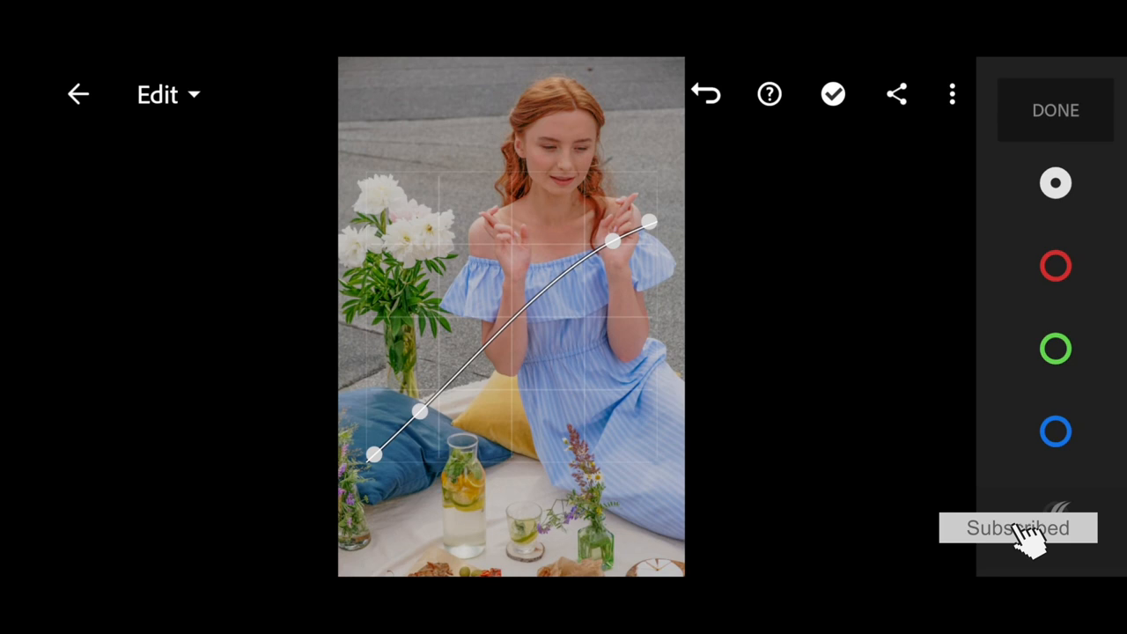
left_click_drag(420, 411, 481, 352)
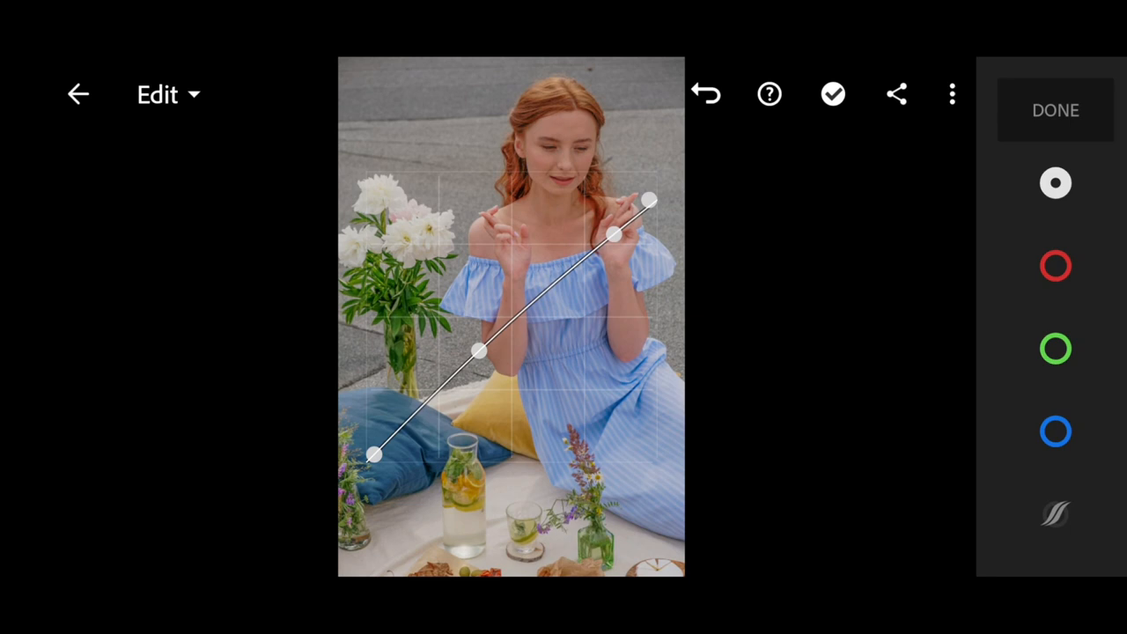
left_click(1057, 265)
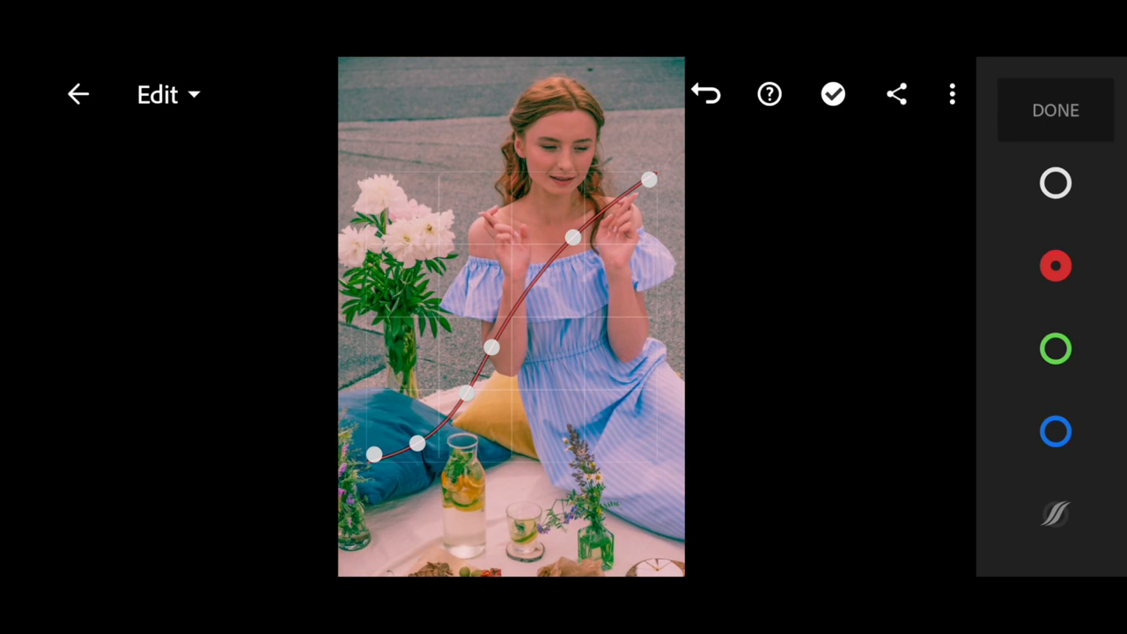
- Drag the red channel curve into an S, then reshape the green and blue curves
left_click_drag(569, 236, 567, 246)
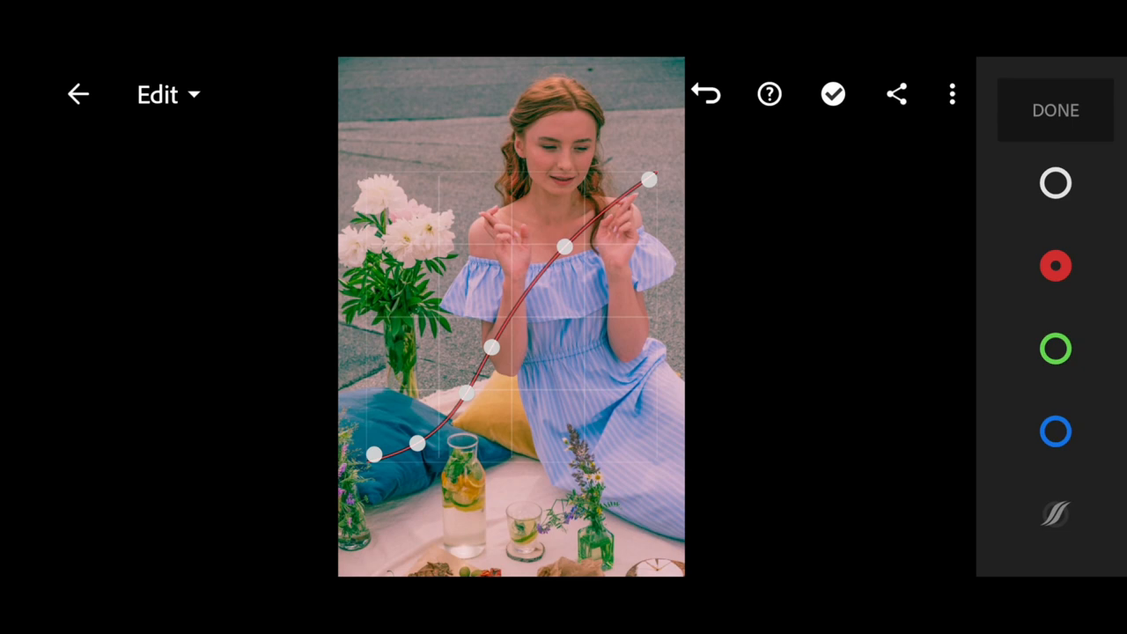
left_click(1057, 366)
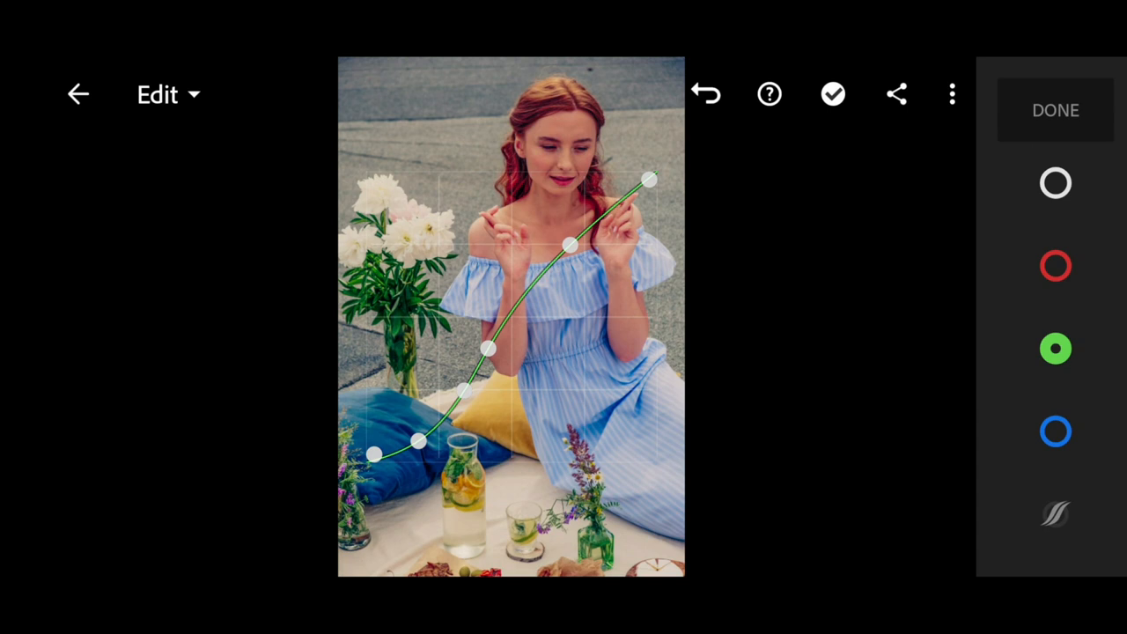
left_click(1056, 432)
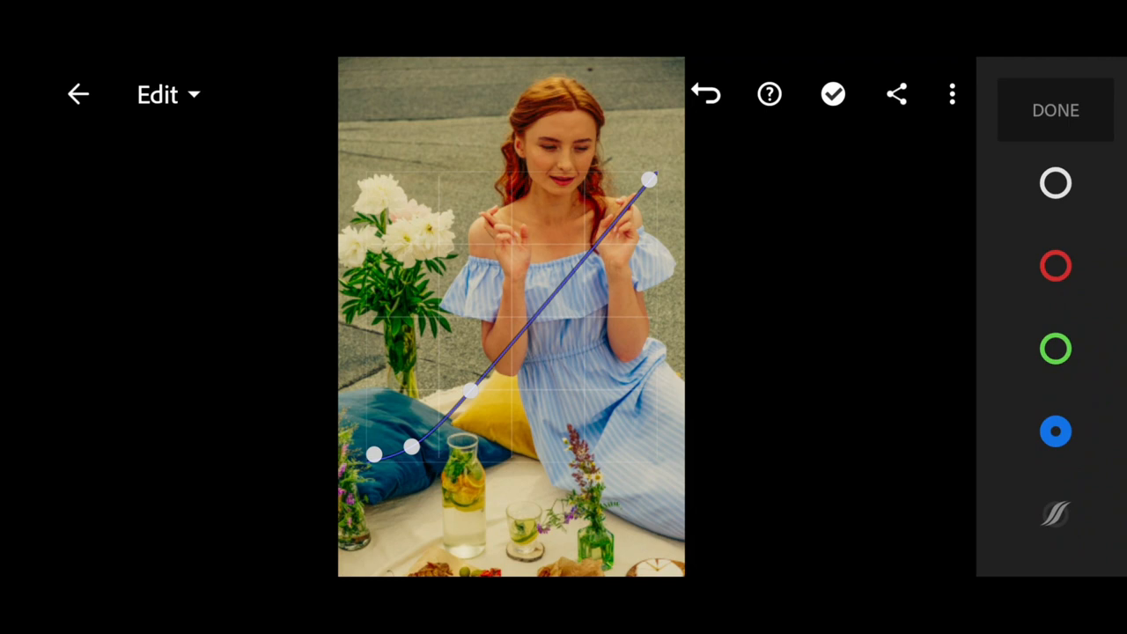
left_click_drag(471, 392, 495, 337)
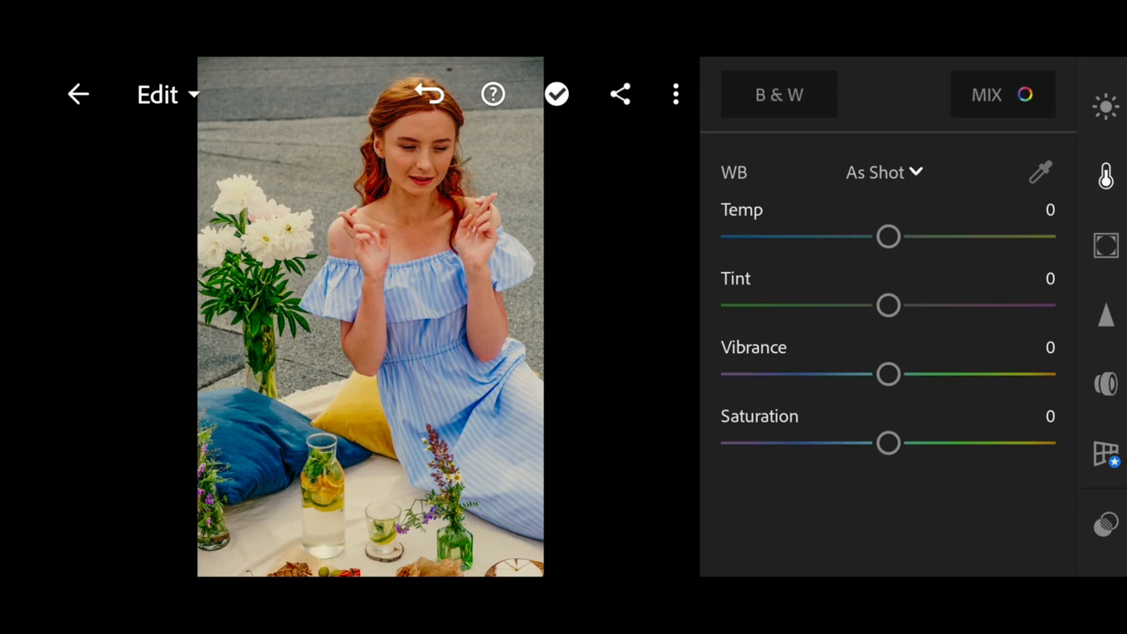
- Lower Vibrance to -7 and Saturation to -15 in the Color panel
left_click_drag(887, 373, 858, 373)
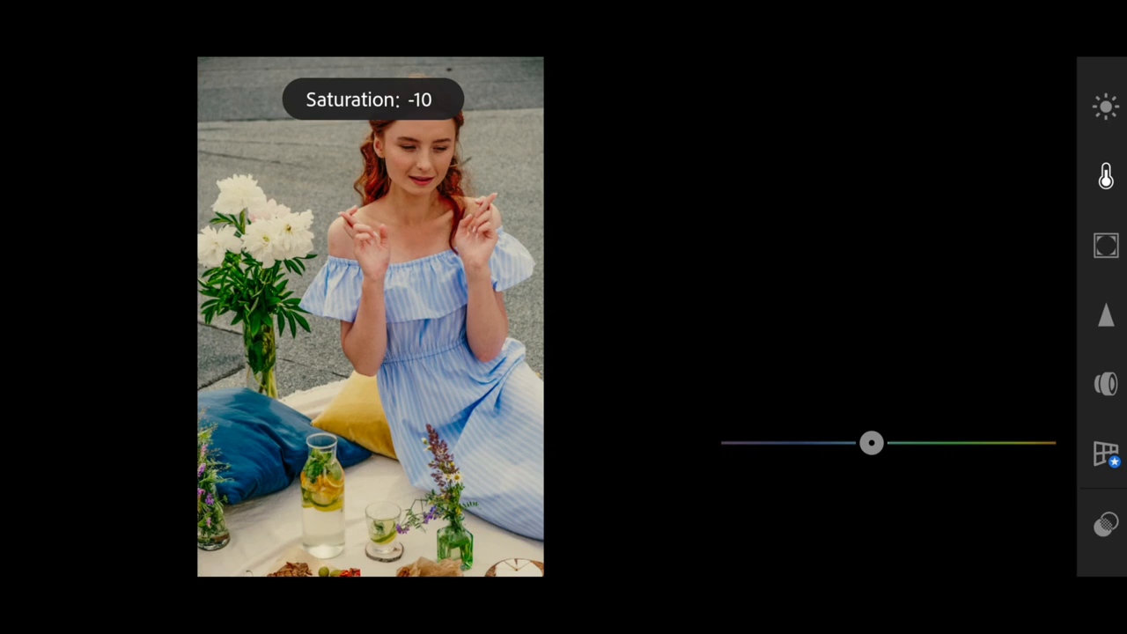
left_click_drag(872, 443, 861, 442)
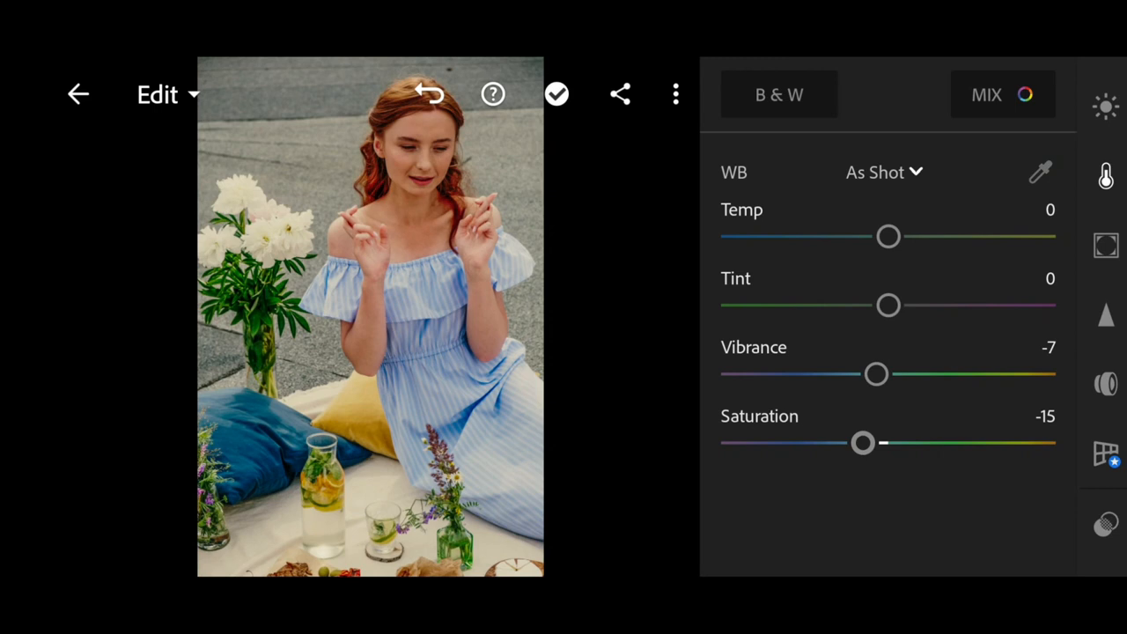
left_click(1002, 94)
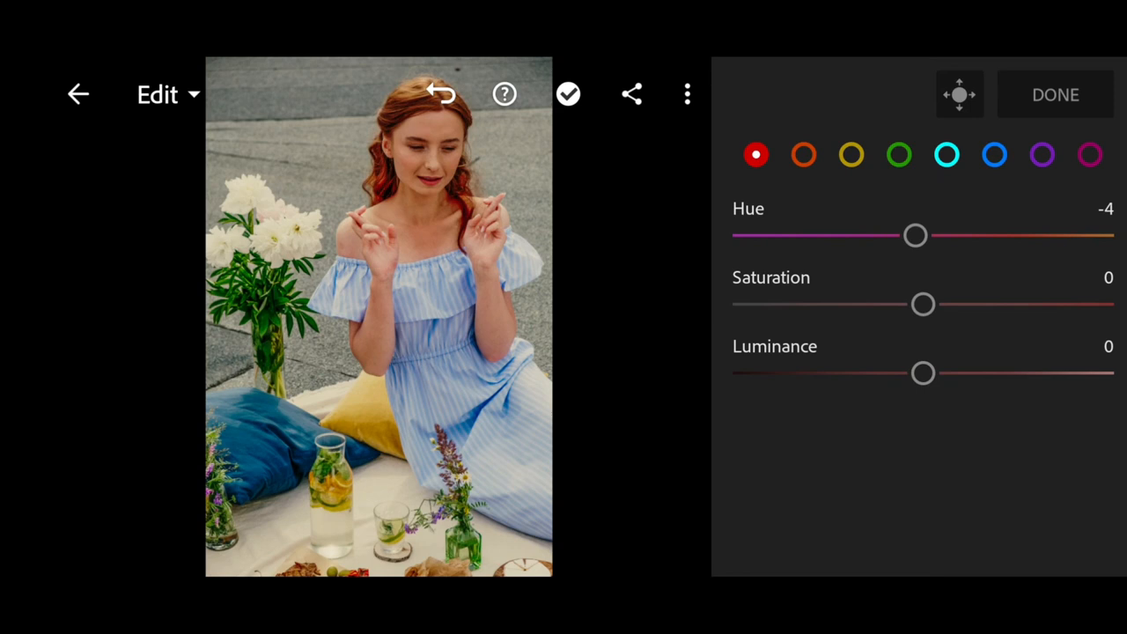
- In Color Mix, nudge the red hue, desaturate oranges, and shift yellow hue and saturation
left_click_drag(914, 234, 902, 234)
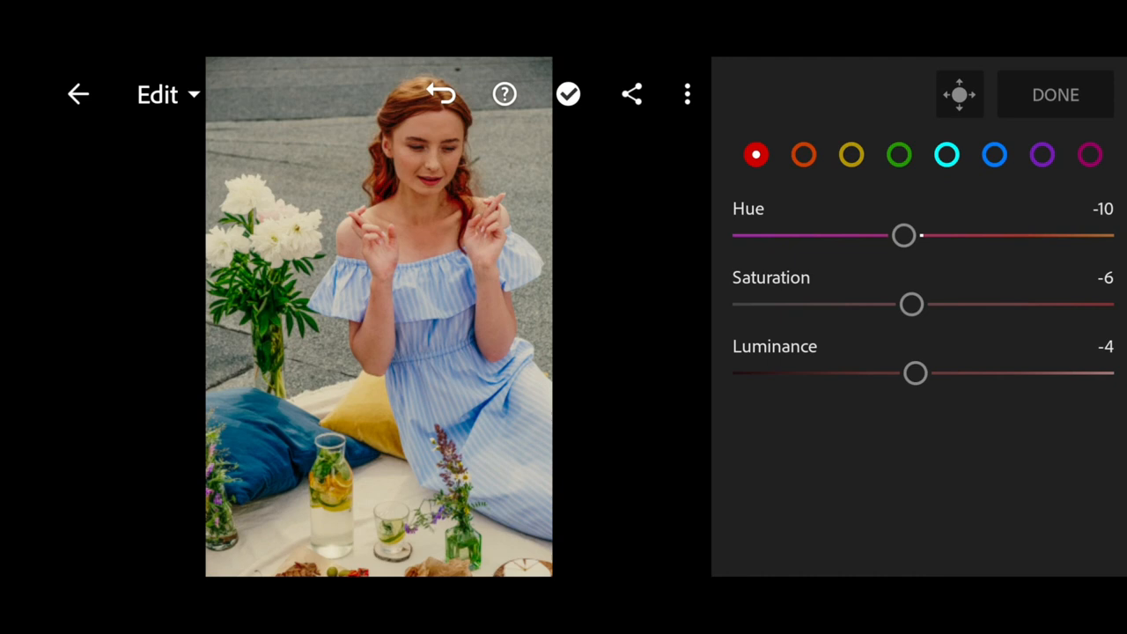
left_click(803, 155)
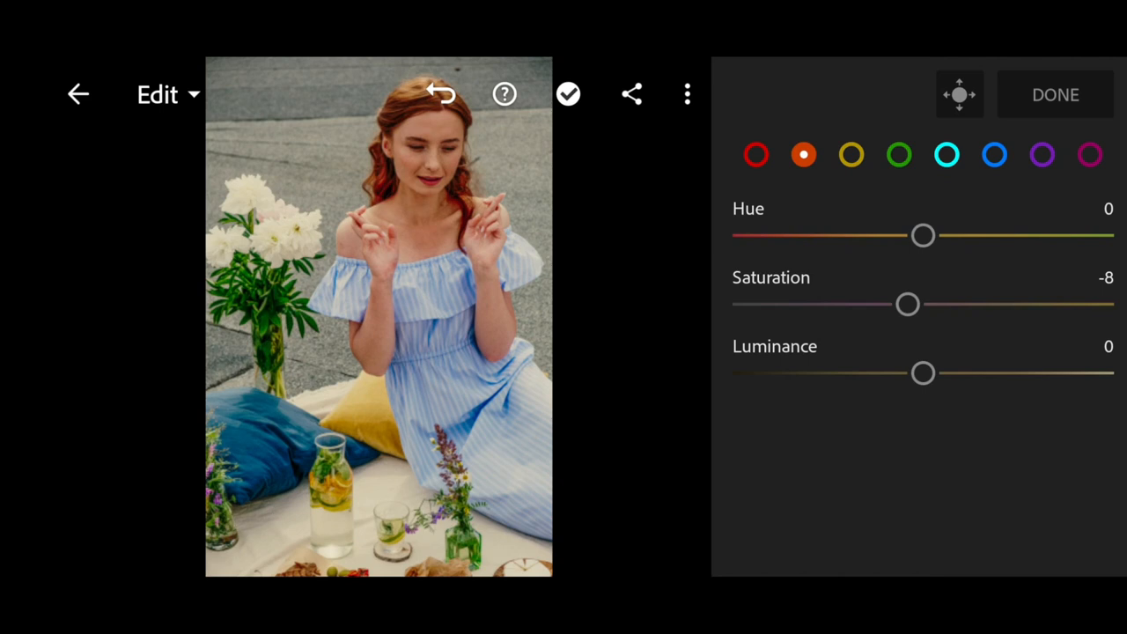
left_click_drag(907, 304, 873, 304)
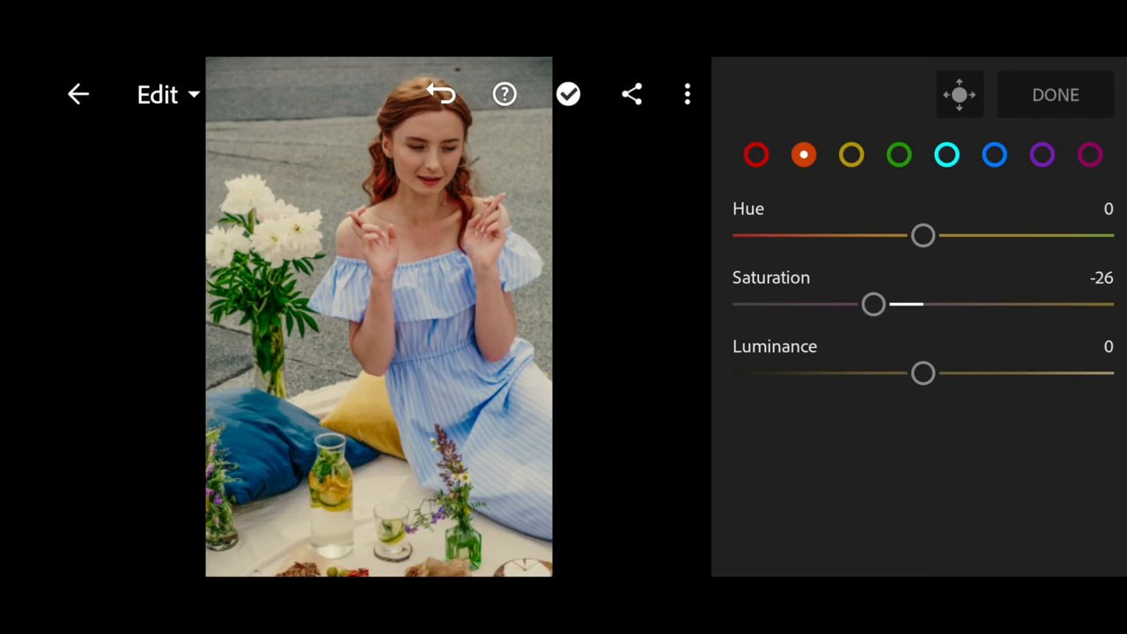
left_click(850, 155)
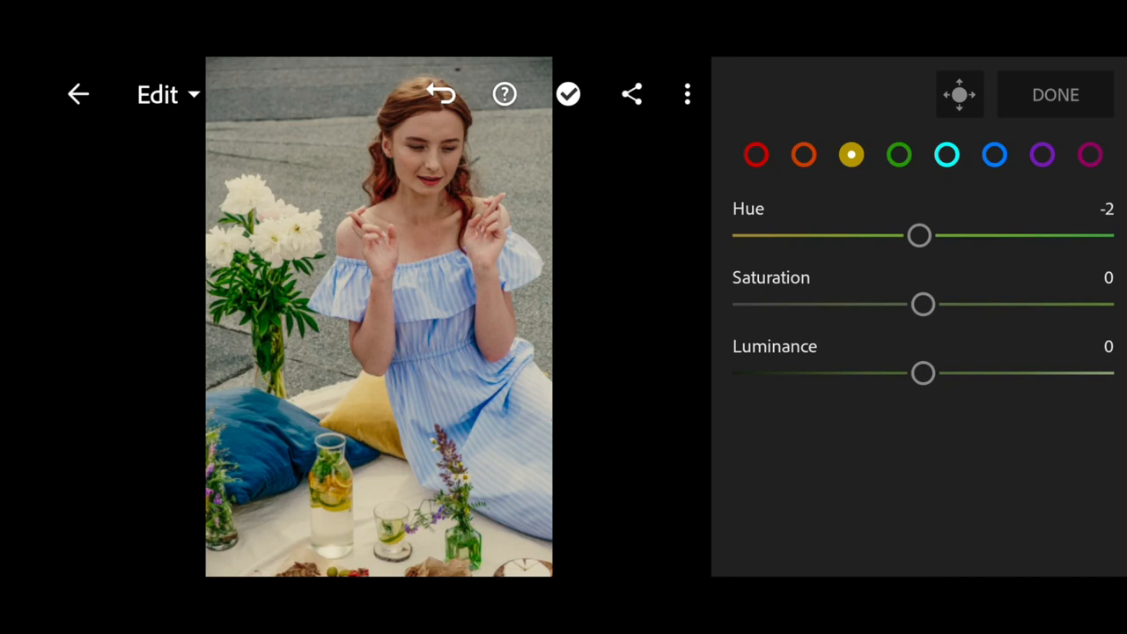
left_click_drag(918, 235, 881, 235)
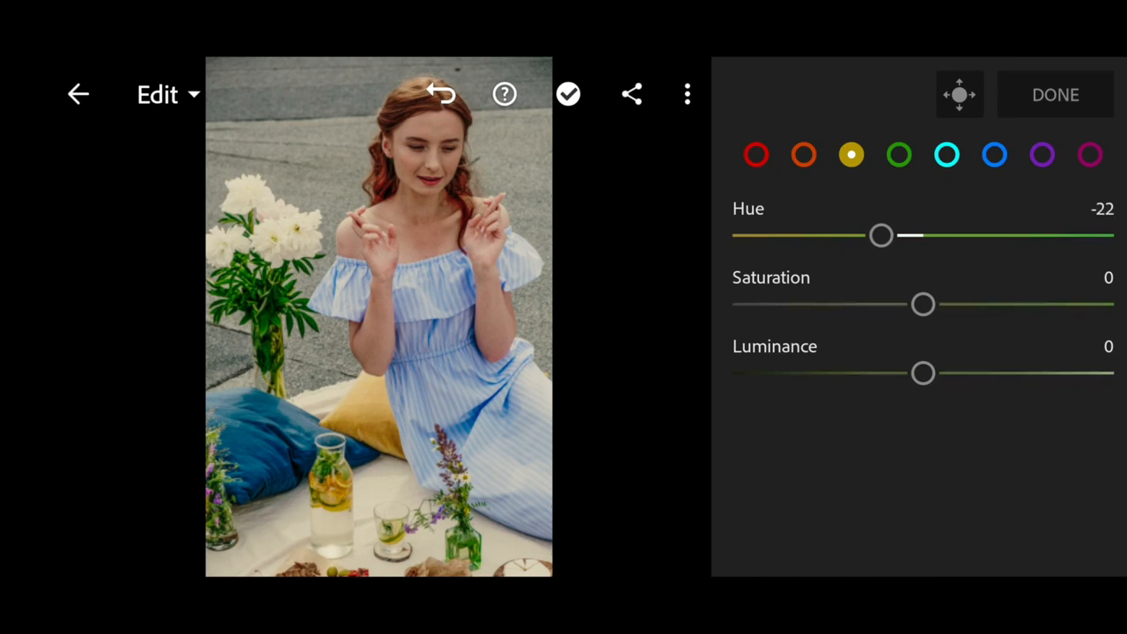
left_click_drag(881, 235, 861, 234)
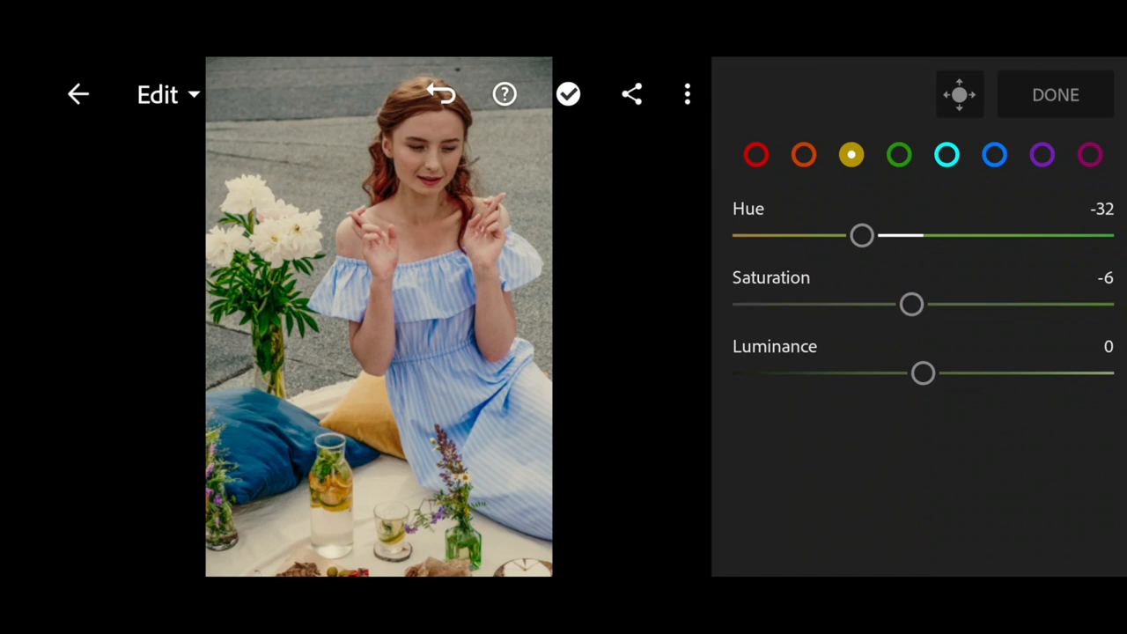
- Set the greens to hue -70, saturation -28 and luminance +14
left_click(899, 155)
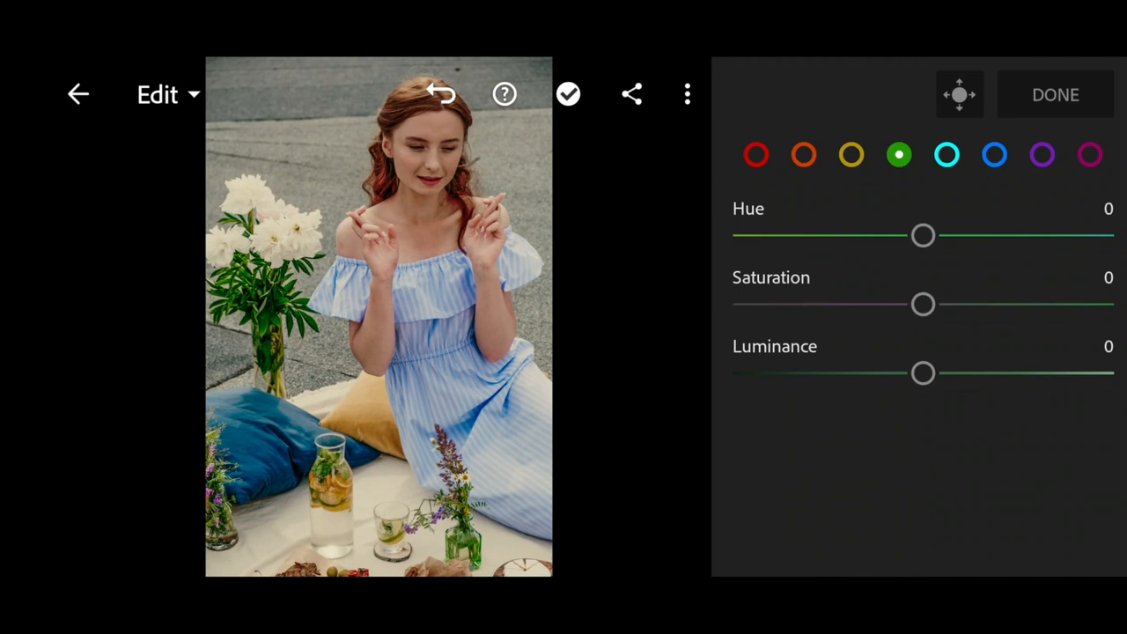
left_click_drag(923, 235, 888, 235)
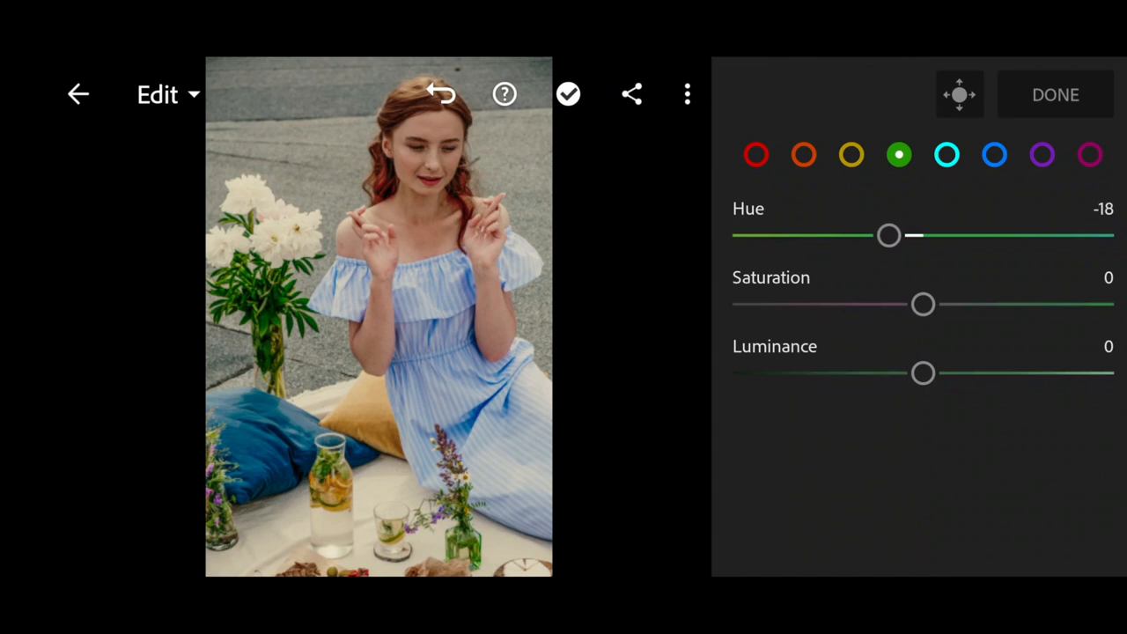
left_click_drag(887, 234, 849, 235)
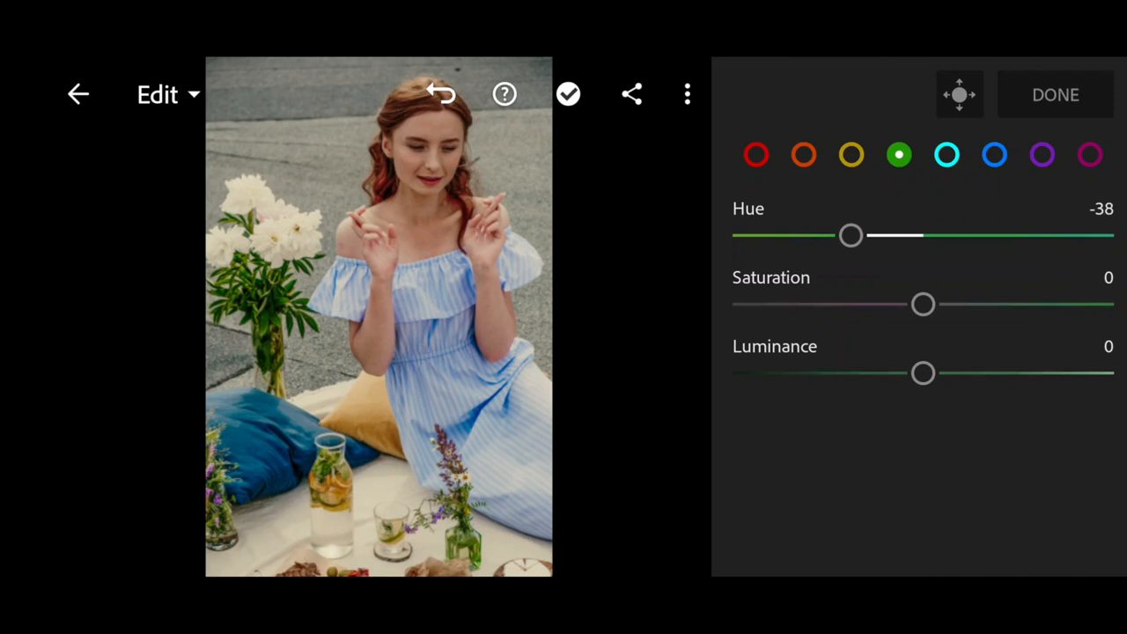
left_click_drag(850, 235, 813, 235)
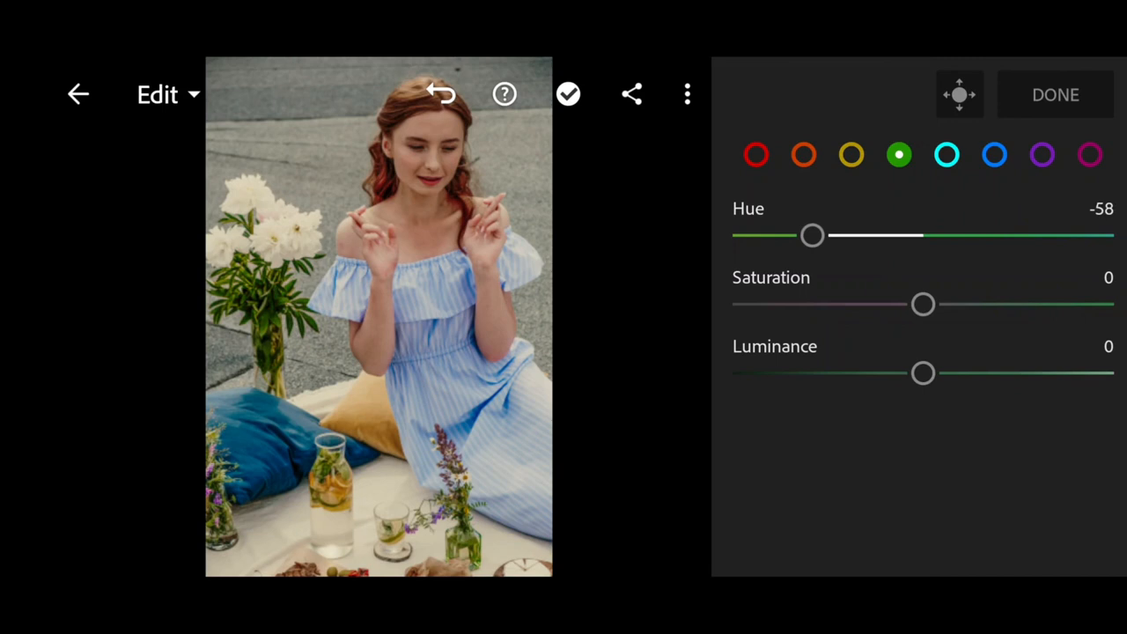
left_click_drag(812, 235, 789, 235)
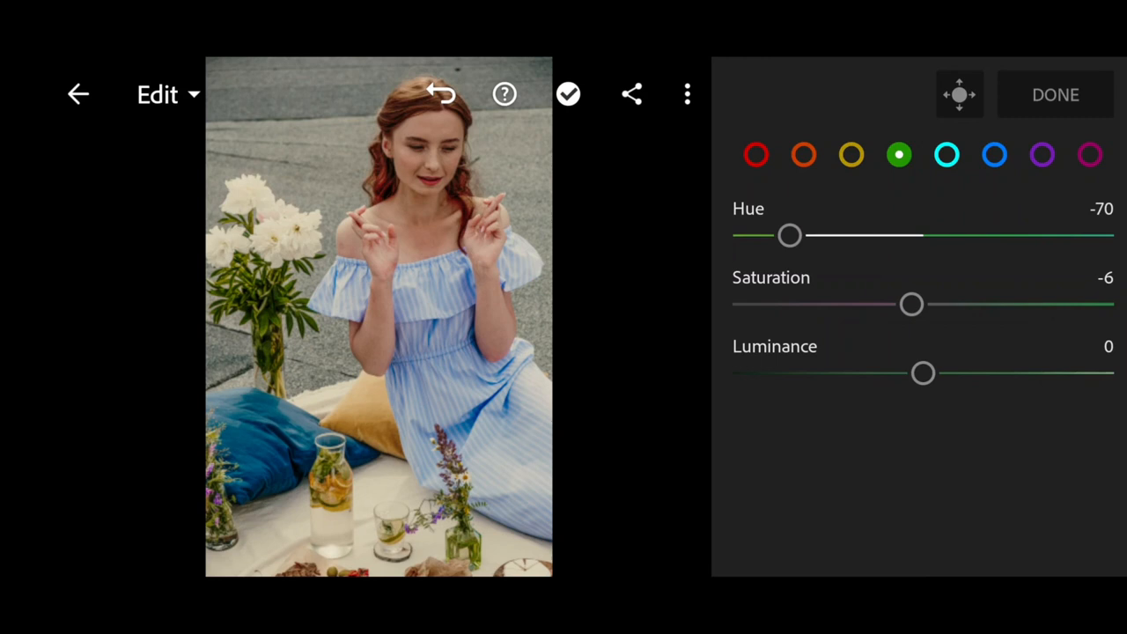
left_click_drag(911, 303, 873, 304)
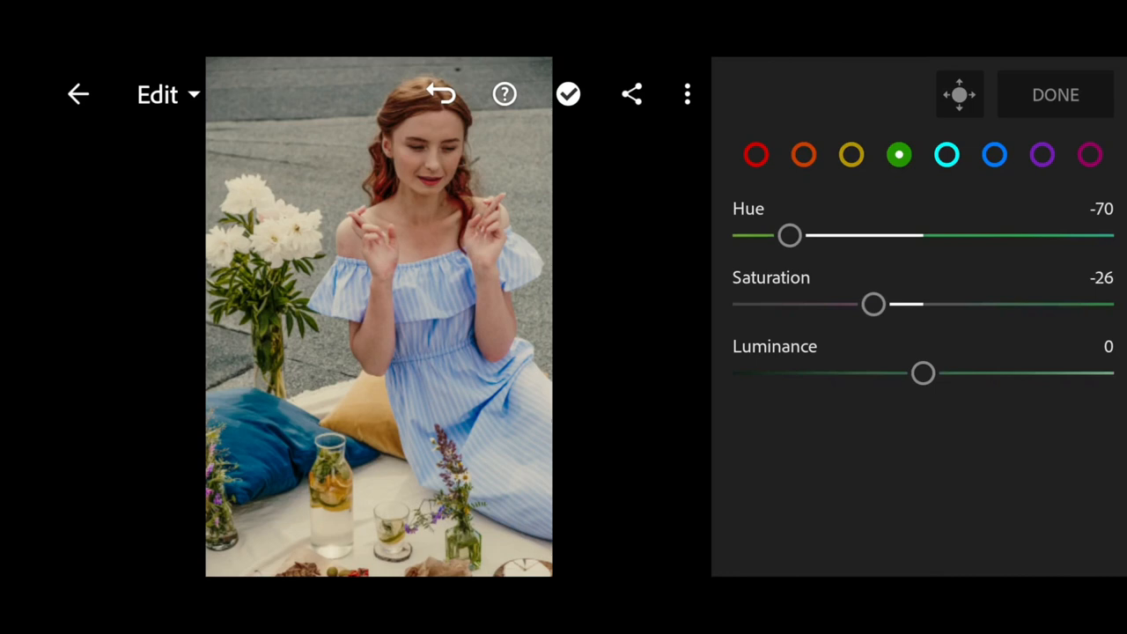
left_click_drag(922, 372, 948, 372)
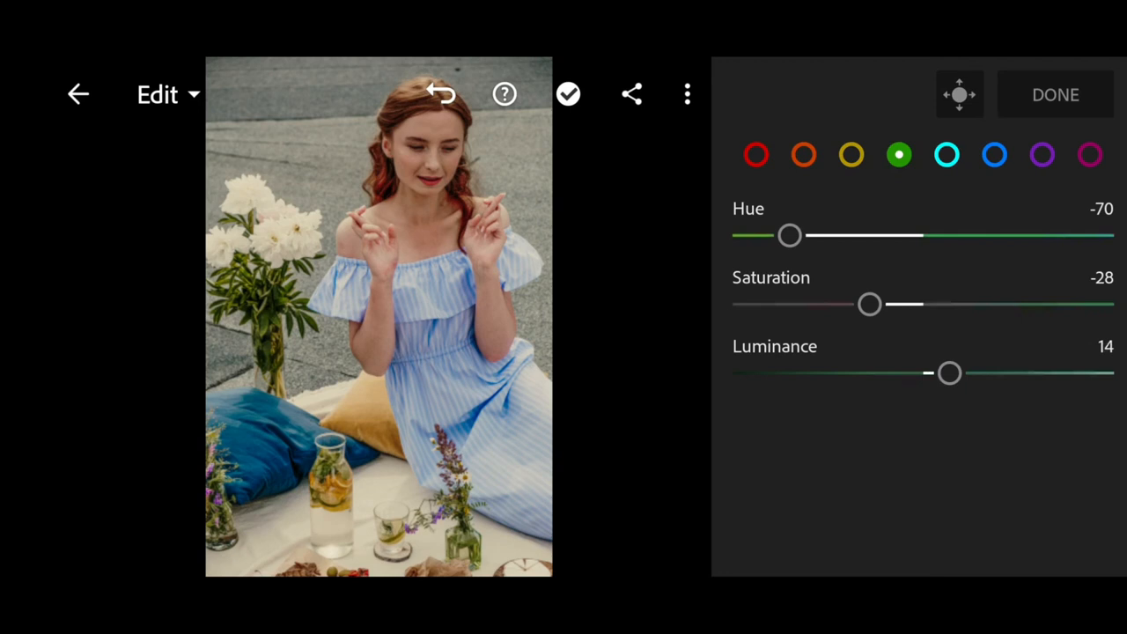
left_click(946, 154)
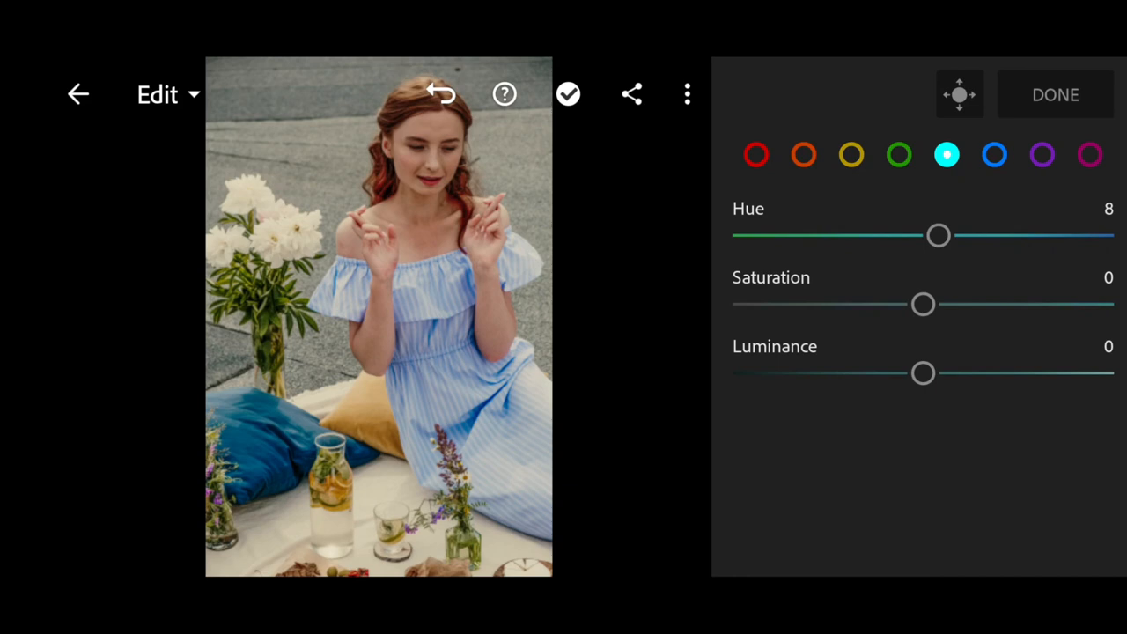
- Set Aqua hue to +22 and saturation to +40
left_click_drag(937, 235, 964, 235)
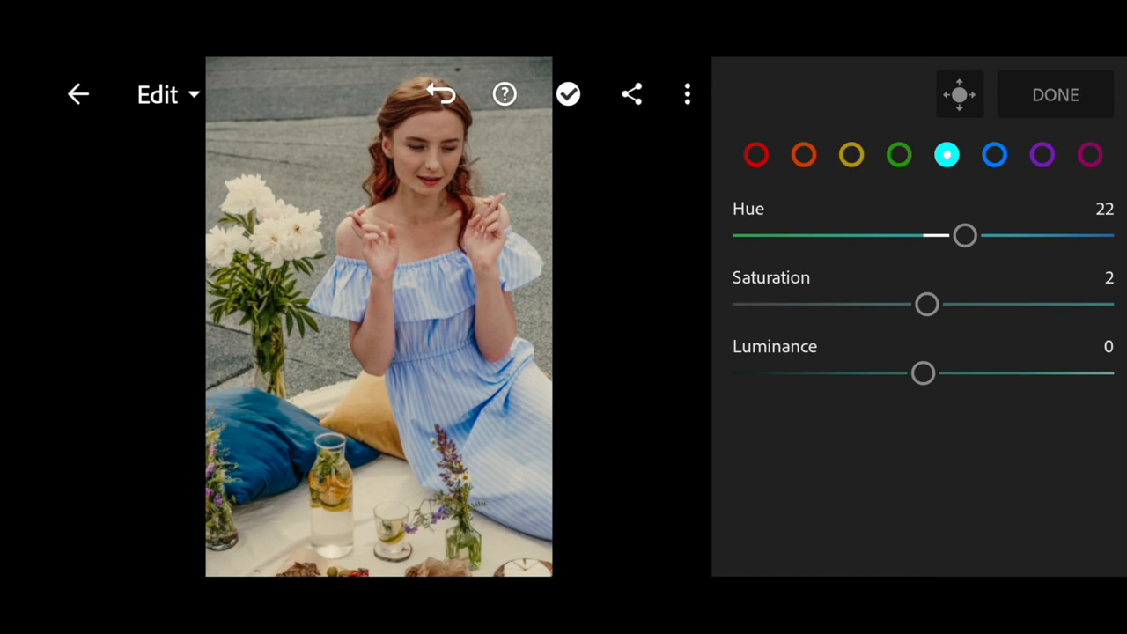
left_click_drag(926, 303, 963, 304)
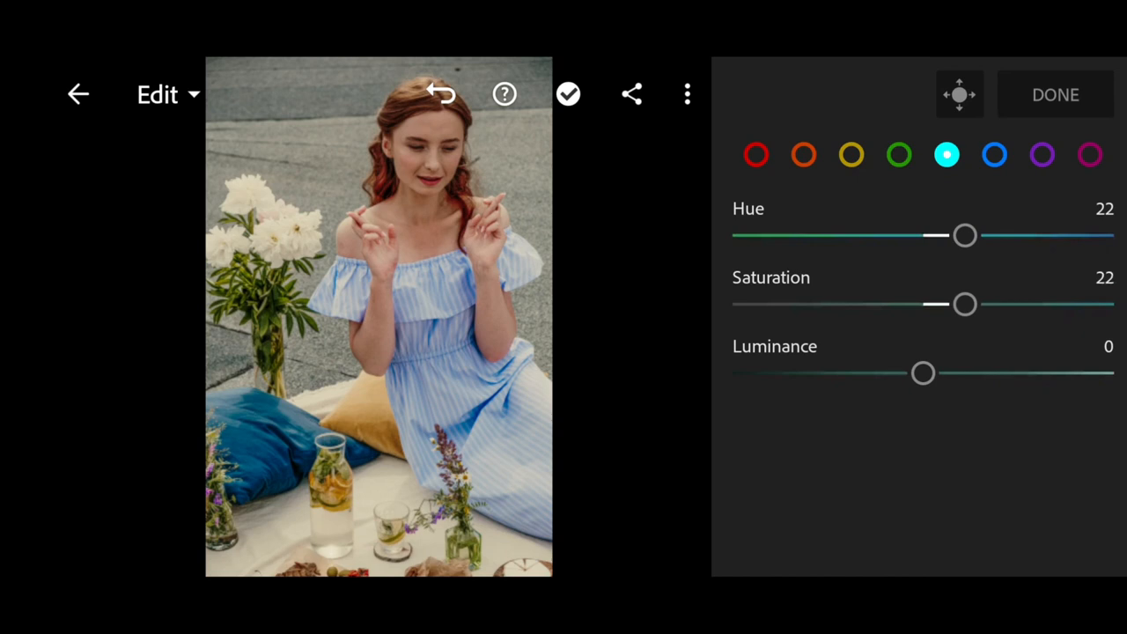
left_click_drag(965, 303, 999, 304)
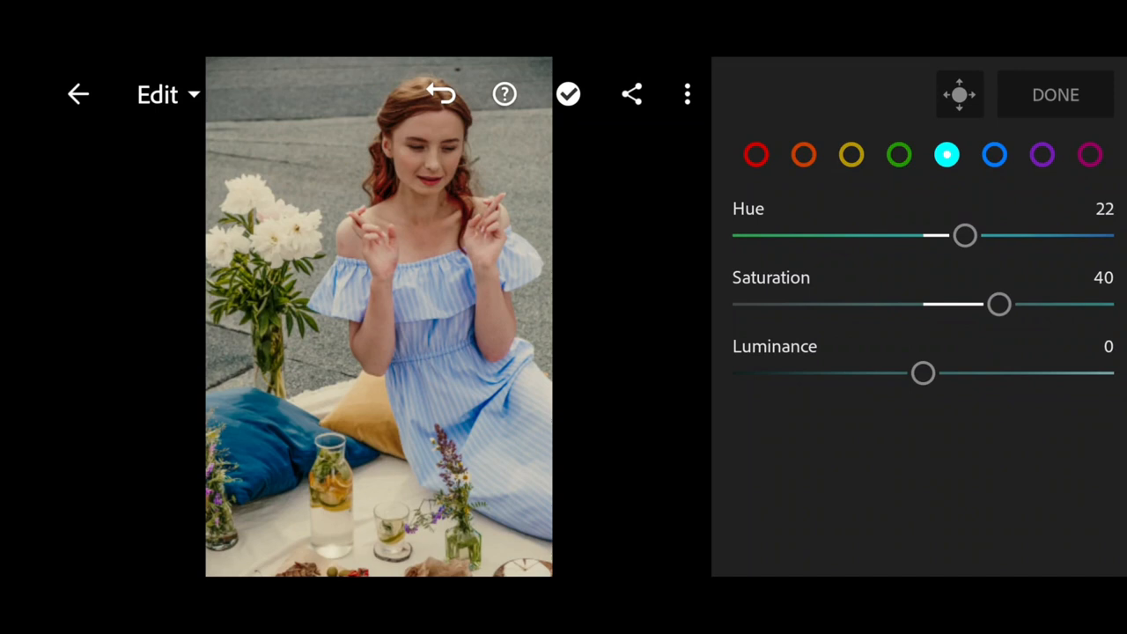
left_click(993, 155)
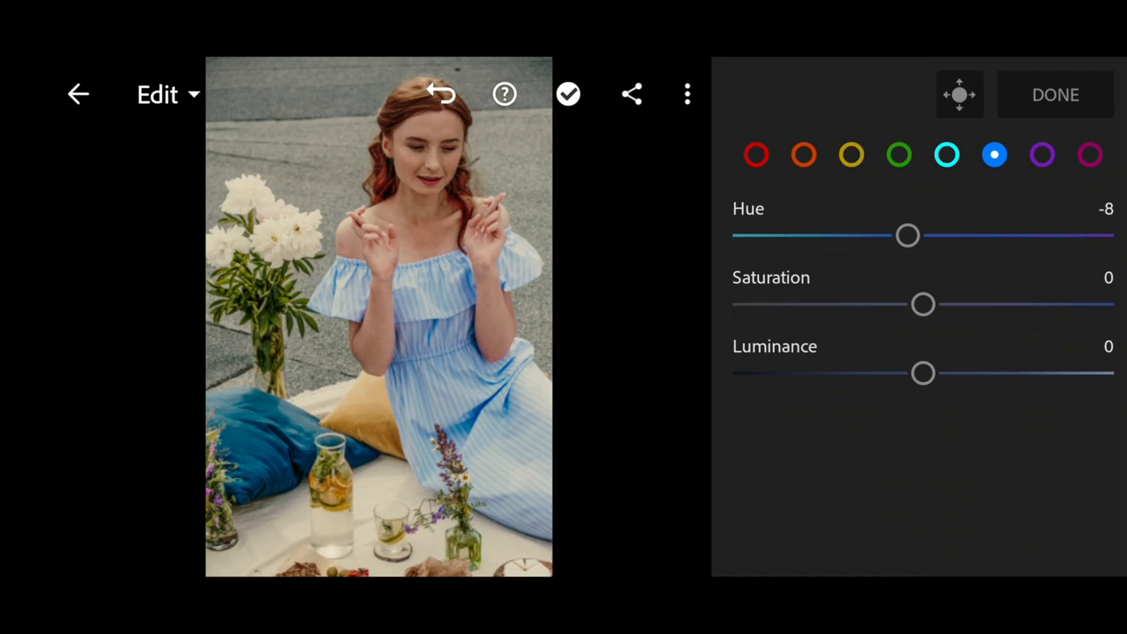
- Set Blue hue to -32 and saturation to -12
left_click_drag(907, 235, 869, 235)
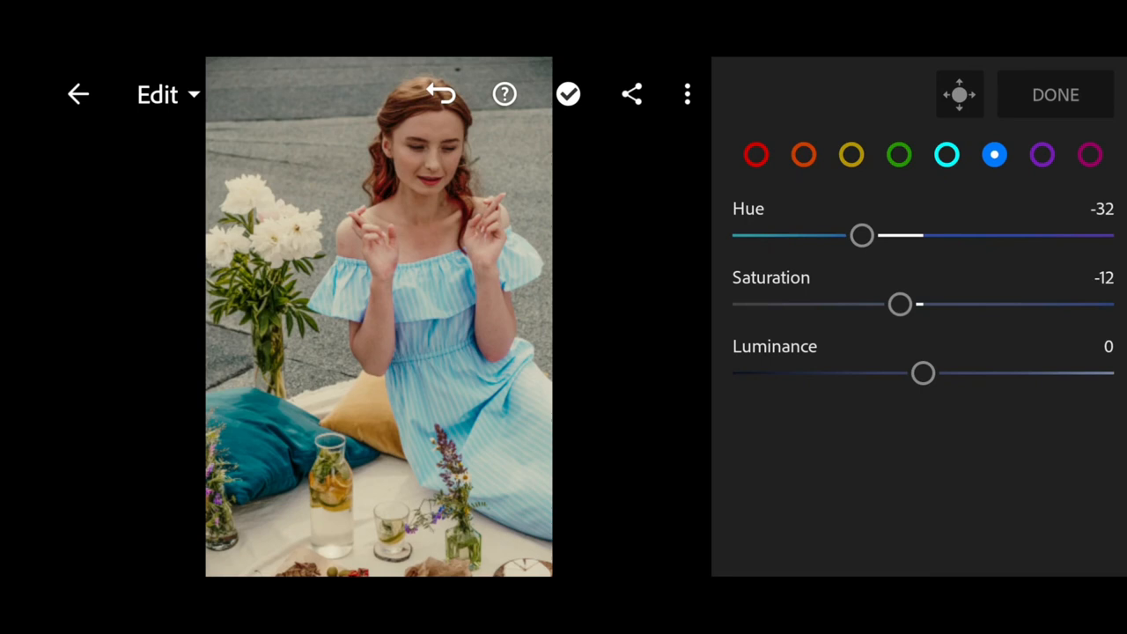
left_click(1037, 155)
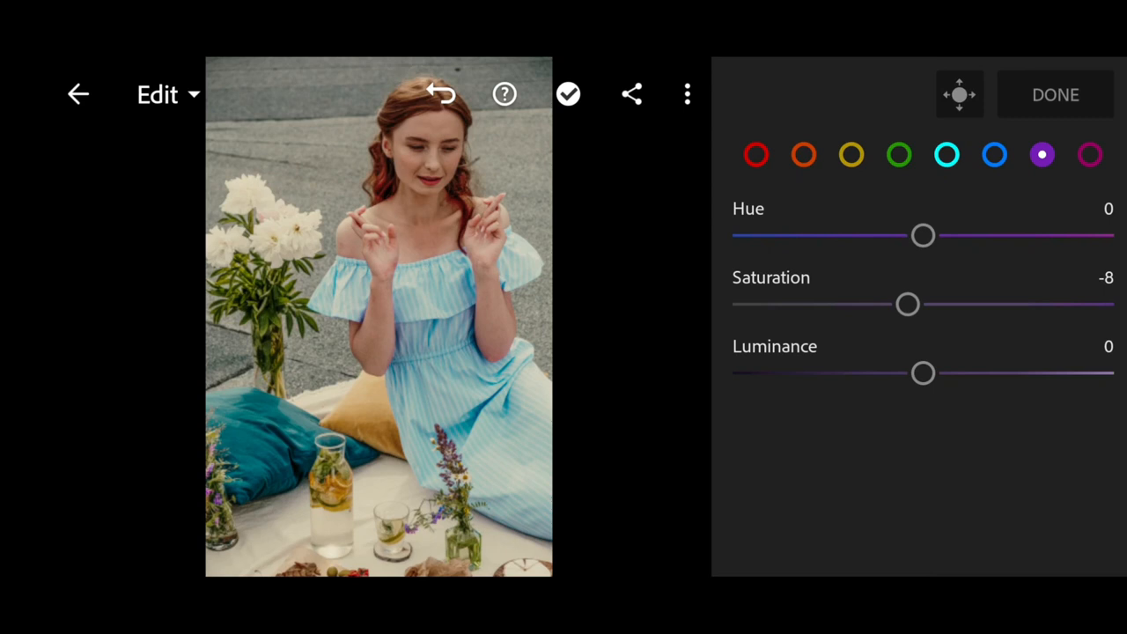
- Set Purple saturation to -28 and Magenta saturation -20, luminance -4
left_click_drag(908, 304, 869, 304)
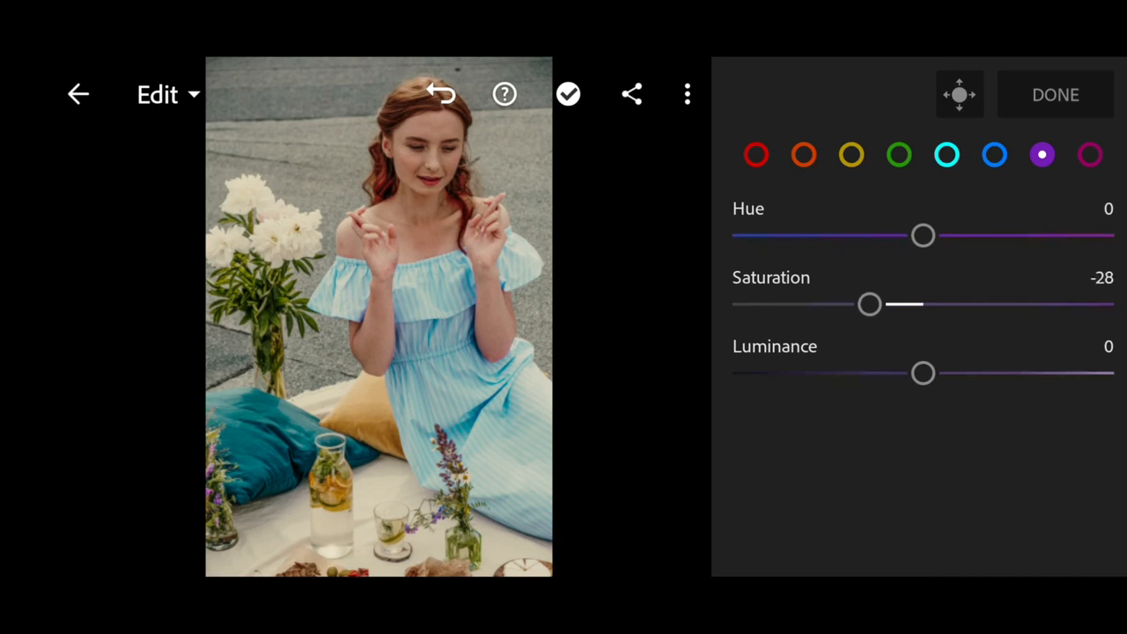
left_click_drag(870, 304, 835, 304)
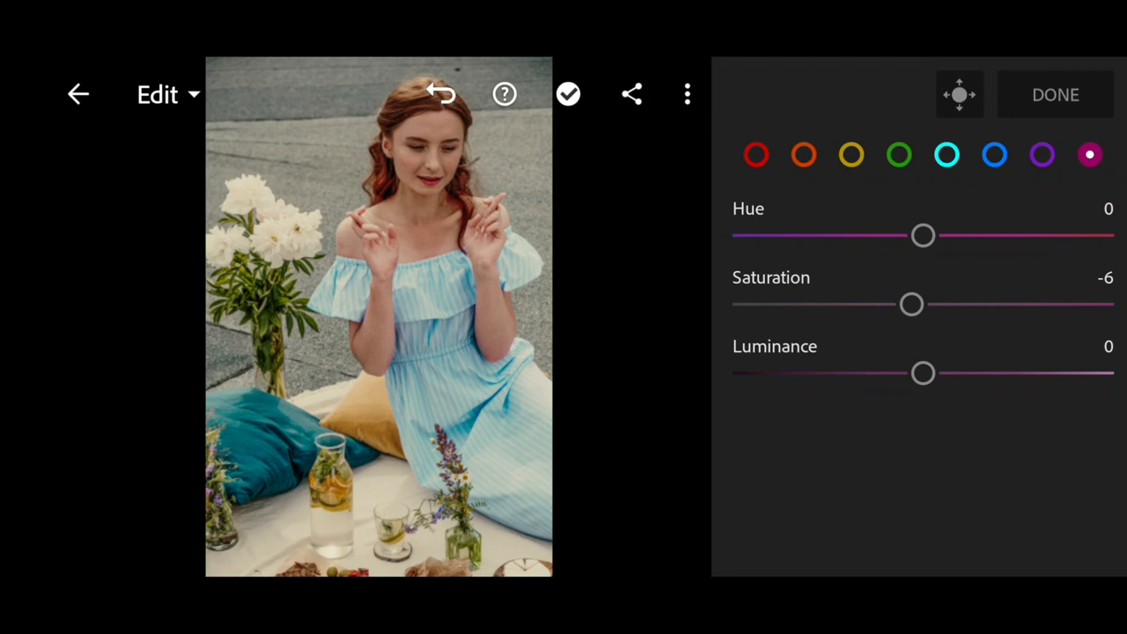
left_click_drag(911, 304, 884, 304)
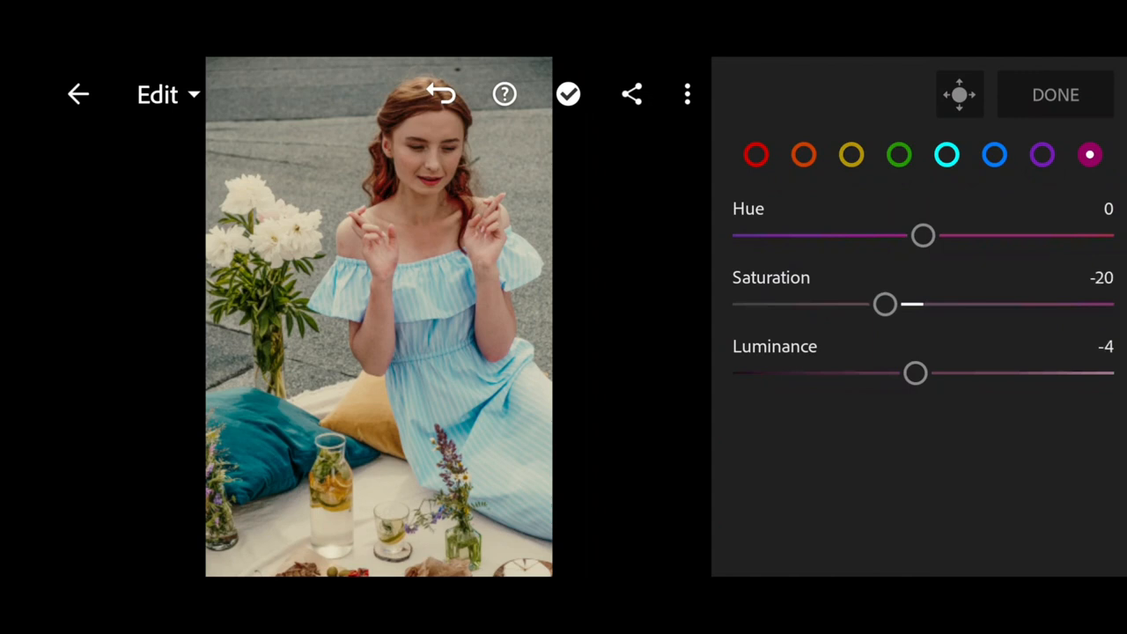
left_click_drag(885, 303, 850, 304)
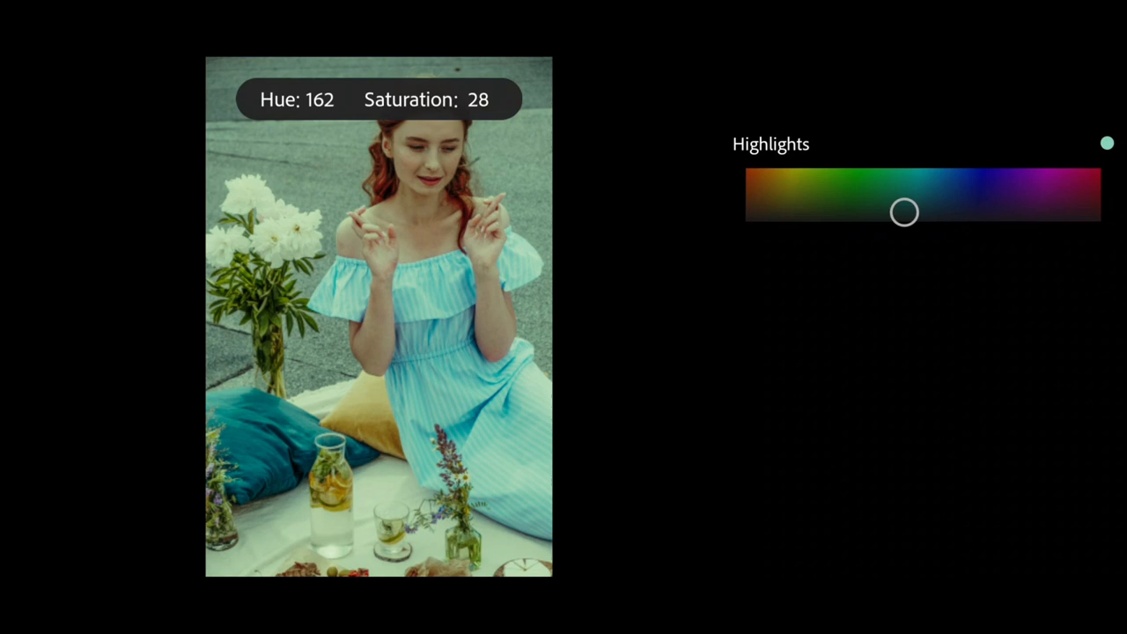
- Split tone highlights at hue 162, saturation 28 and shadows at hue 19, saturation 33
left_click_drag(903, 212, 940, 215)
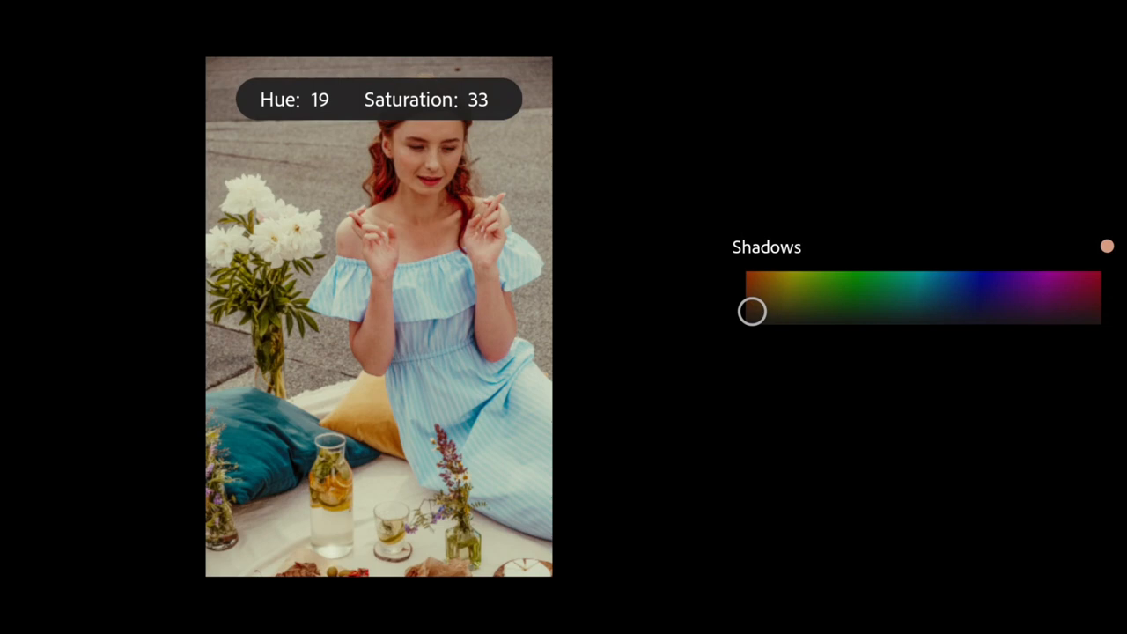
left_click_drag(751, 311, 751, 317)
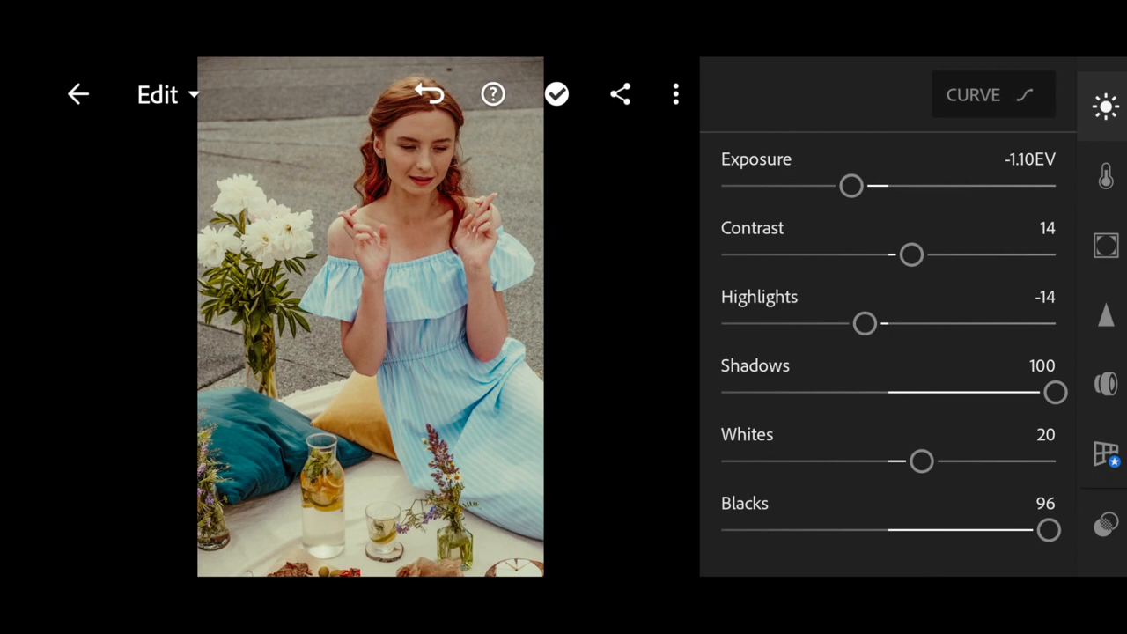
left_click(1110, 312)
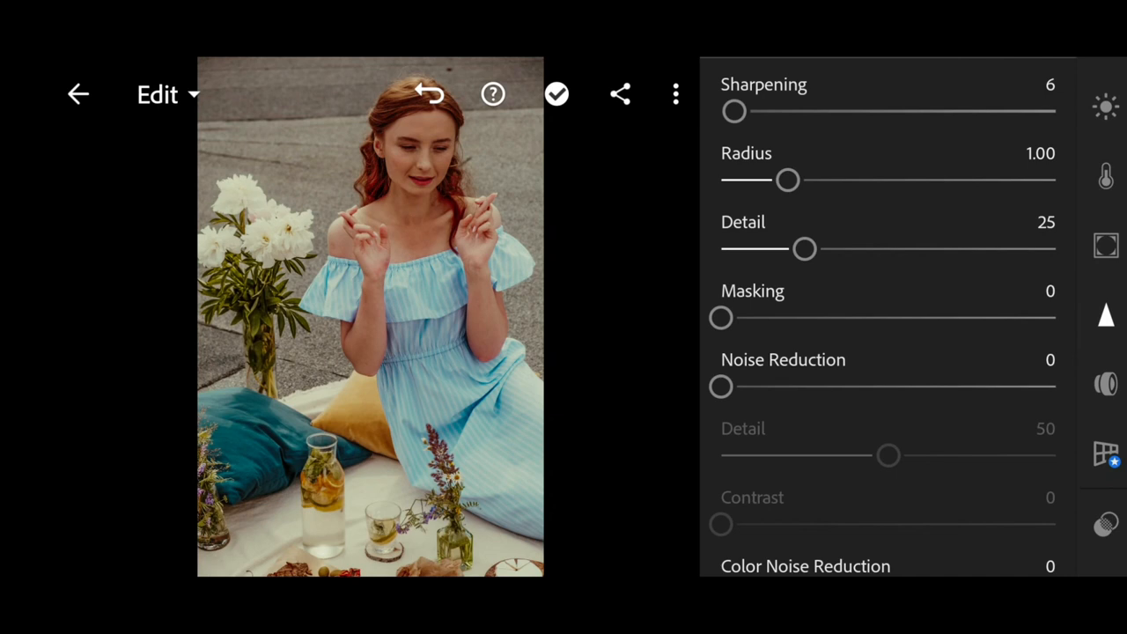
- Set Sharpening 18, Radius 0.50, Detail 22, Masking 7 and Noise Reduction 14
left_click_drag(788, 180, 747, 180)
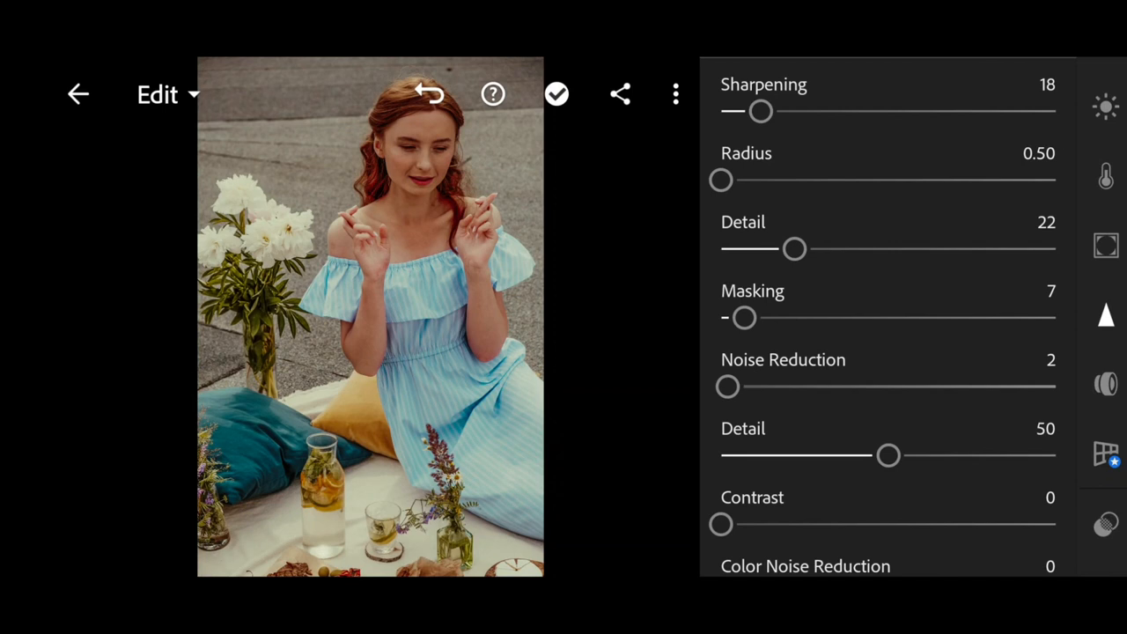
left_click_drag(728, 385, 763, 385)
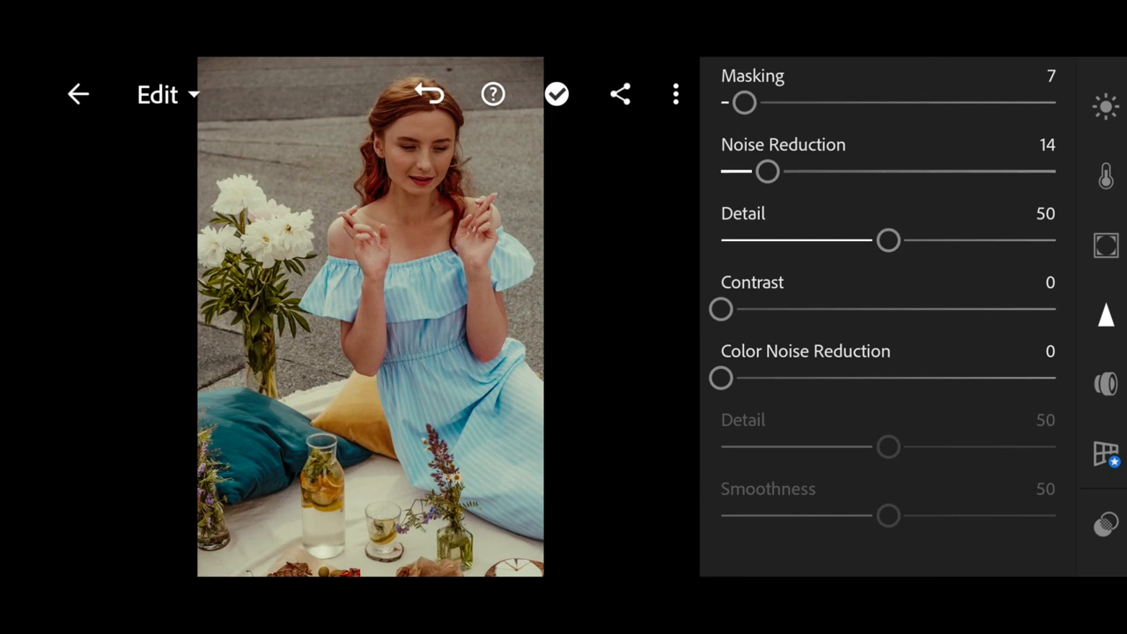
- Raise Color Noise Reduction to 49 and lower its Detail to 46
left_click_drag(720, 378, 740, 377)
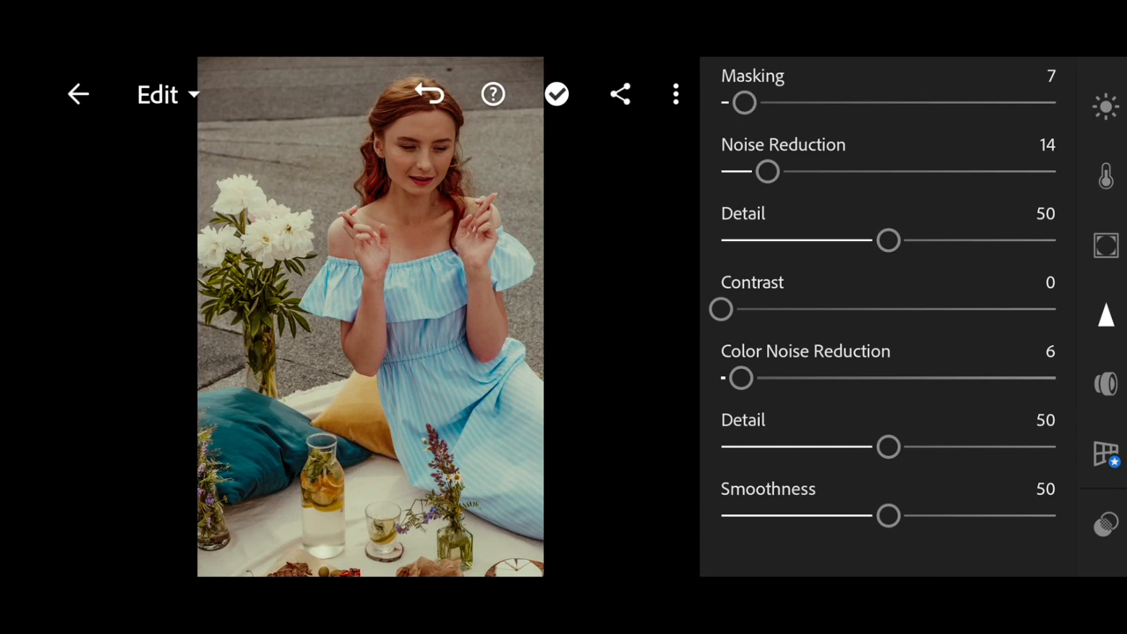
left_click_drag(740, 377, 783, 377)
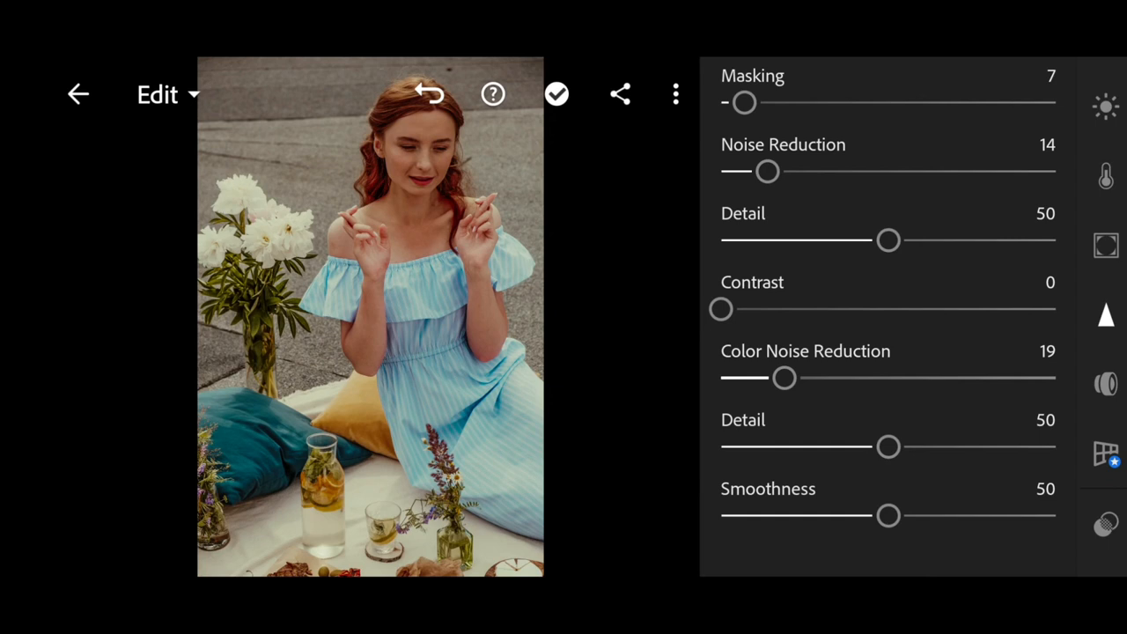
left_click_drag(785, 378, 824, 378)
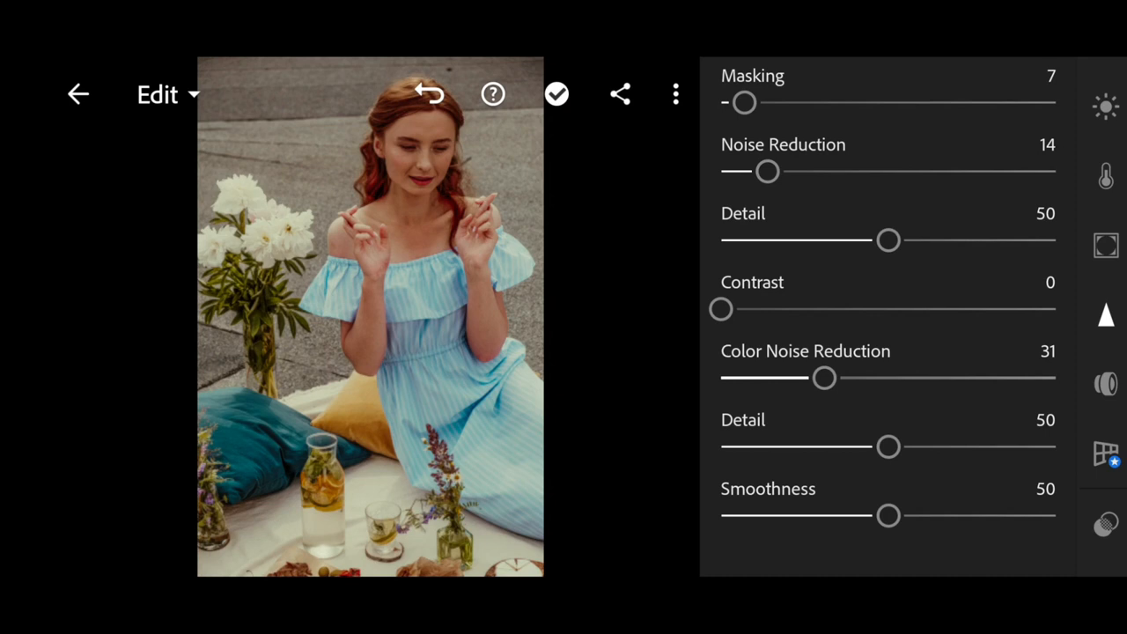
left_click_drag(825, 377, 861, 378)
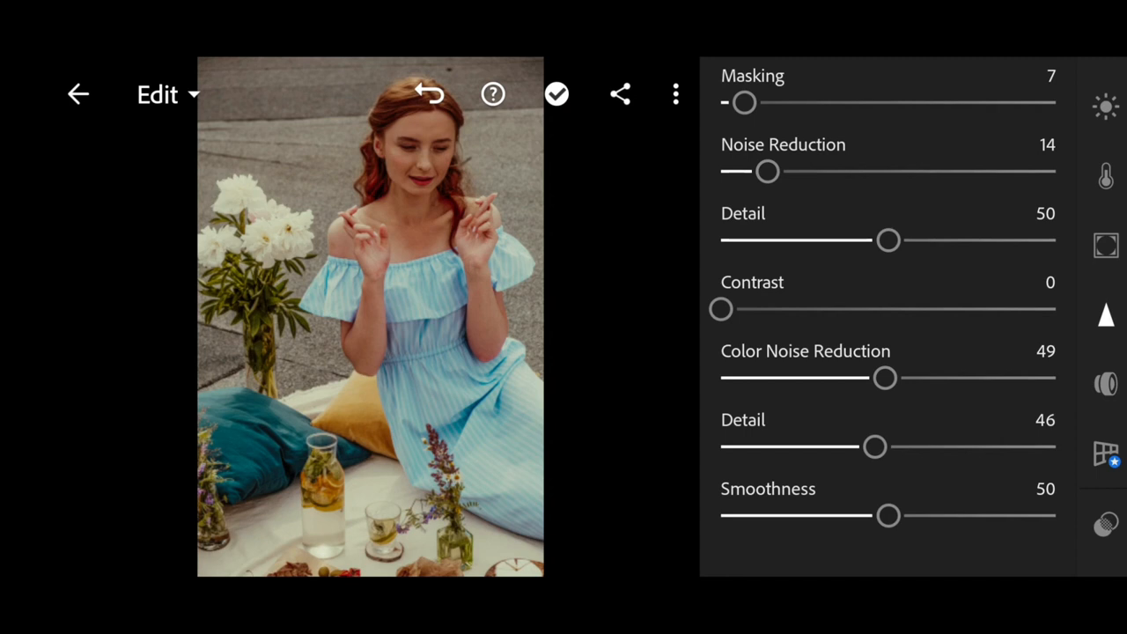
left_click_drag(875, 447, 851, 446)
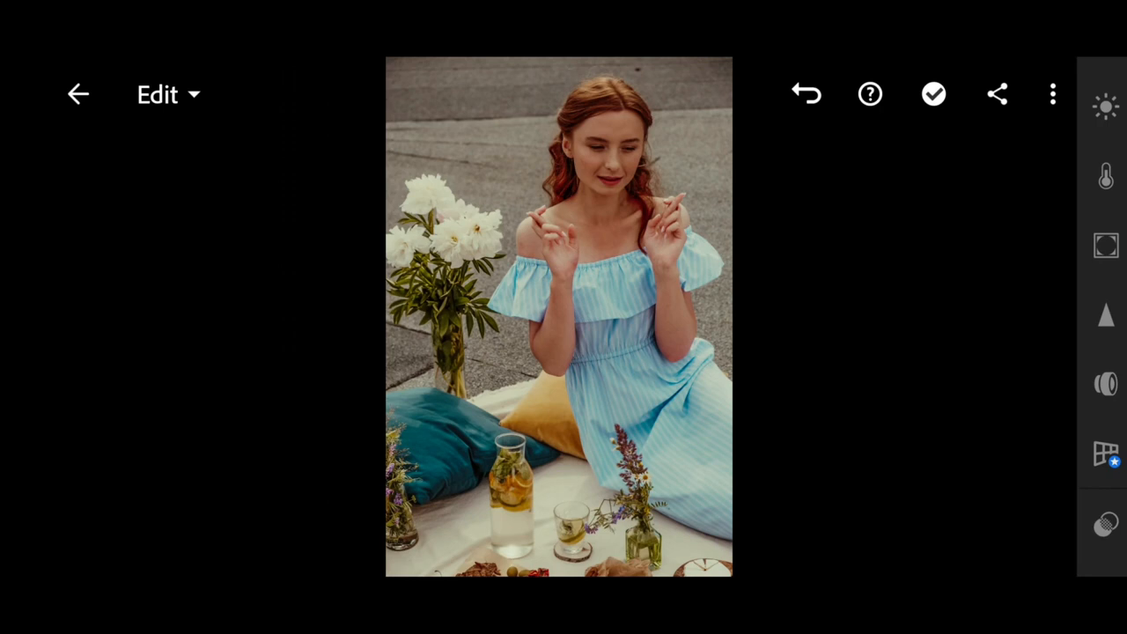
- Open the three-dot menu to show options like Create Preset
left_click(1045, 94)
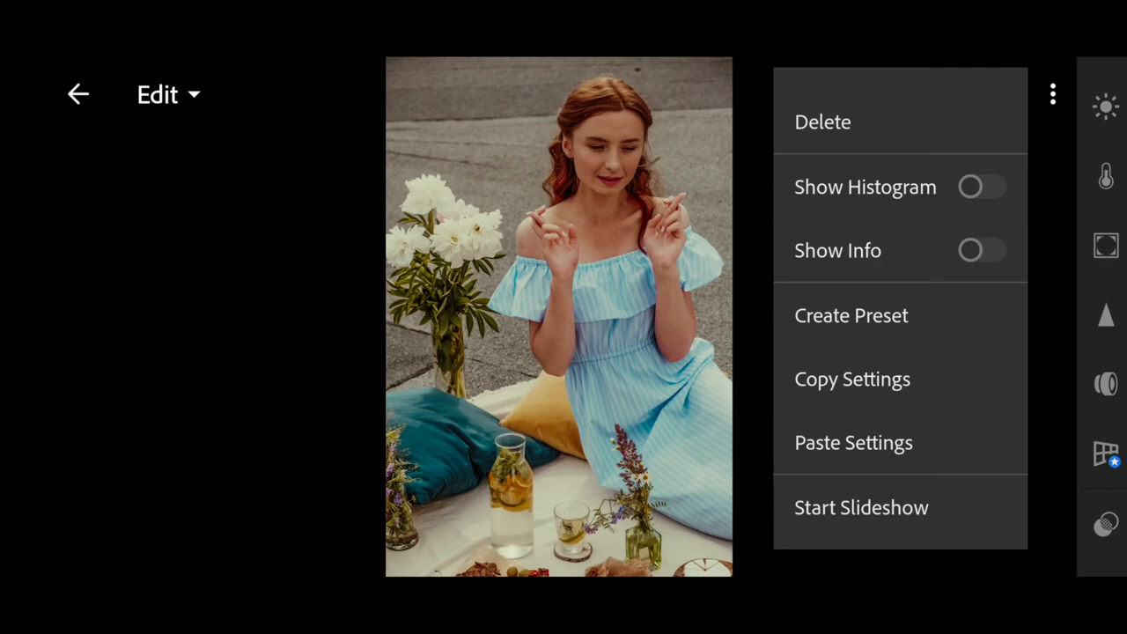